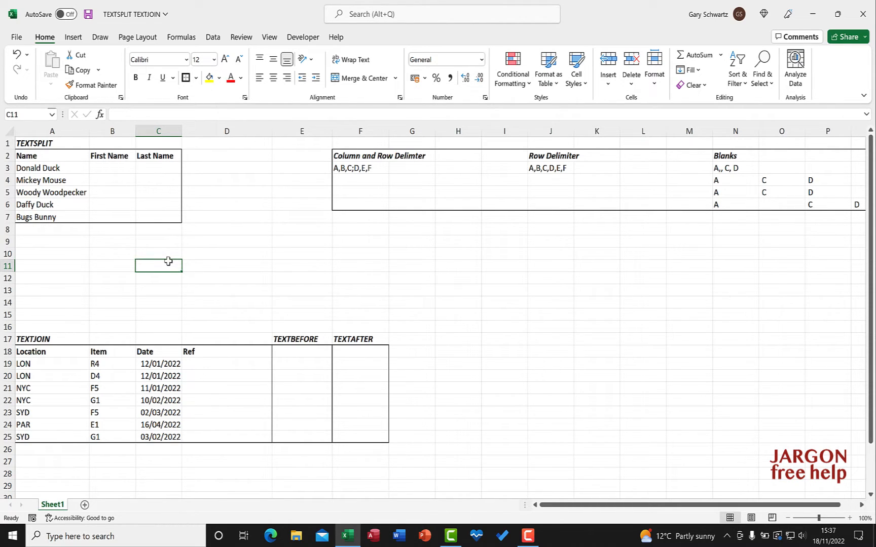
# Point out the TEXTSPLIT, TEXTJOIN and TEXTAFTER headings and select B3 for the first name.
pyautogui.click(51, 143)
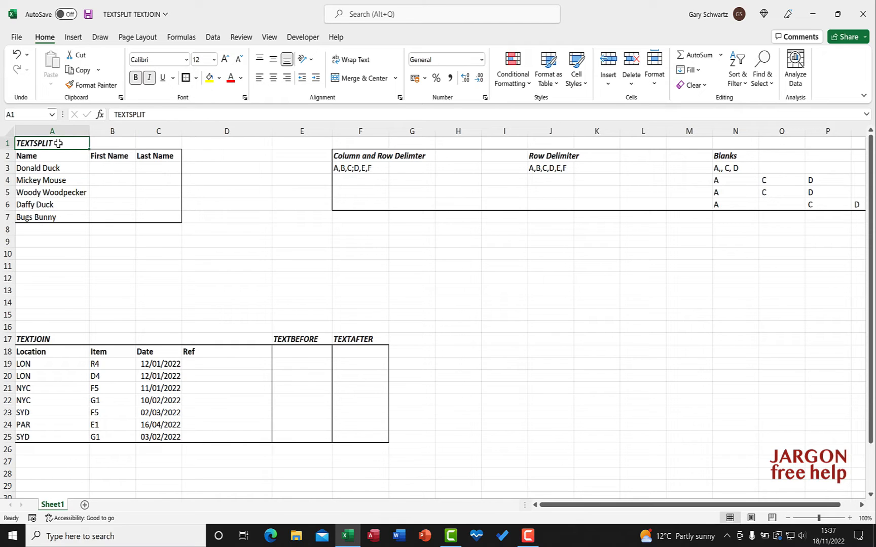
pyautogui.click(32, 339)
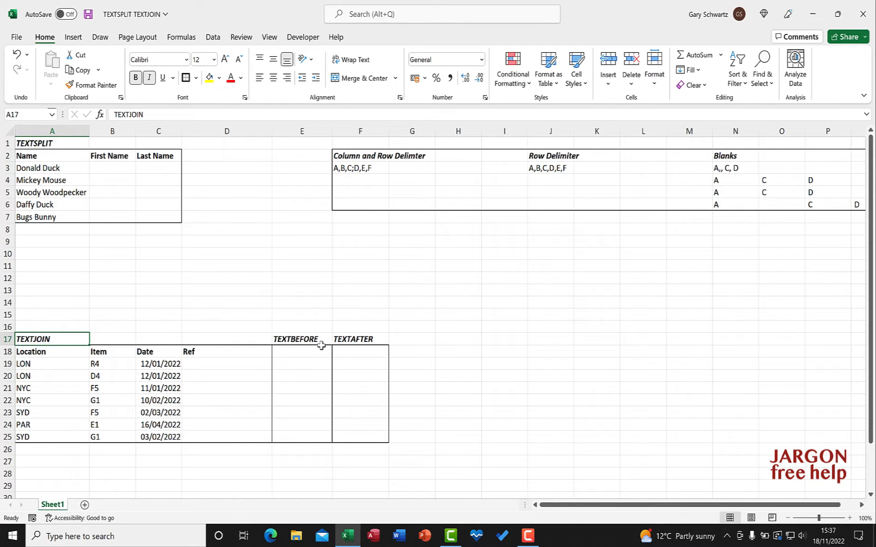
pyautogui.click(360, 338)
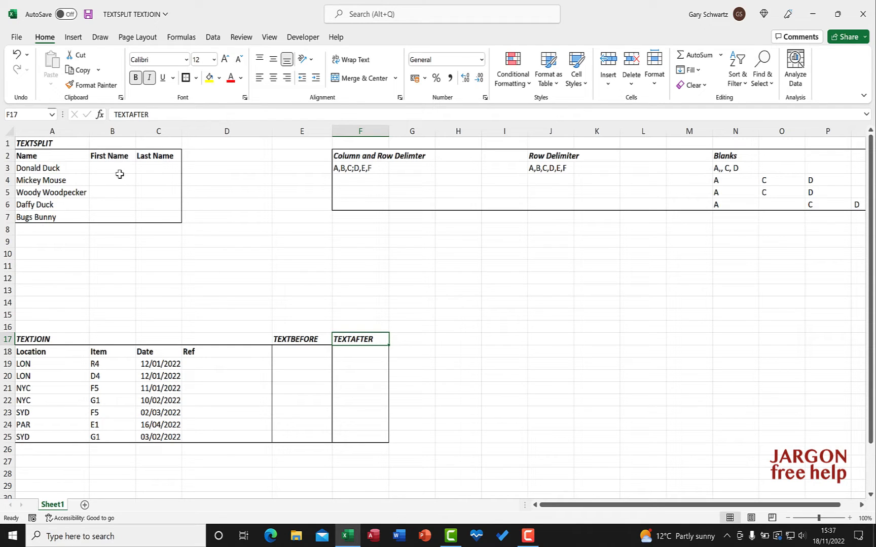
pyautogui.click(112, 167)
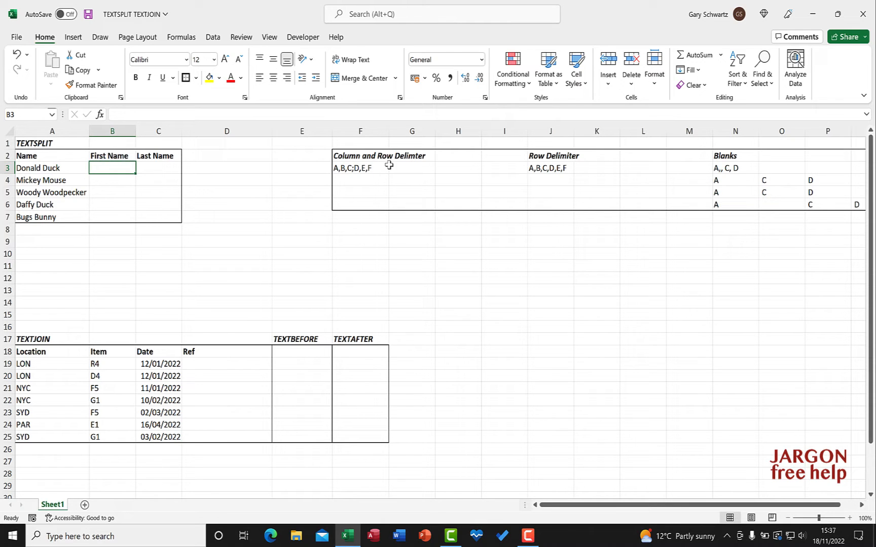
pyautogui.moveTo(264, 258)
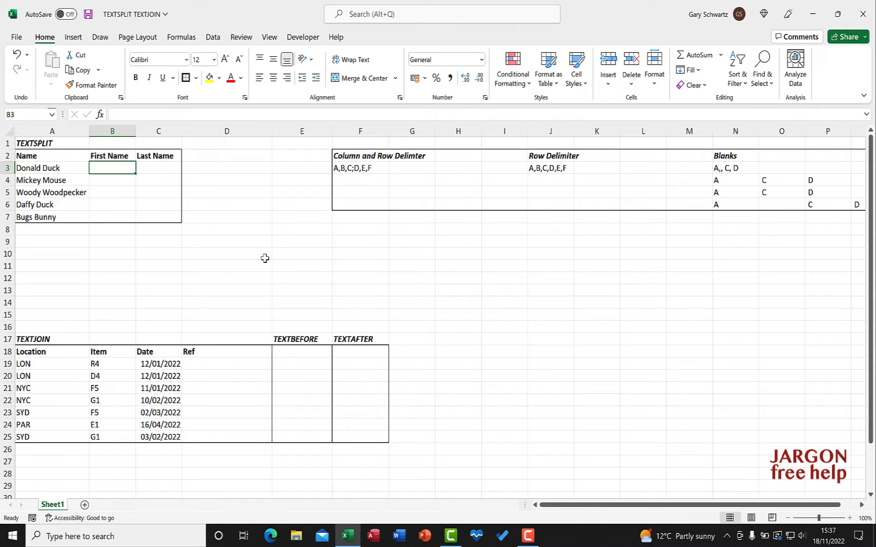
pyautogui.moveTo(74, 338)
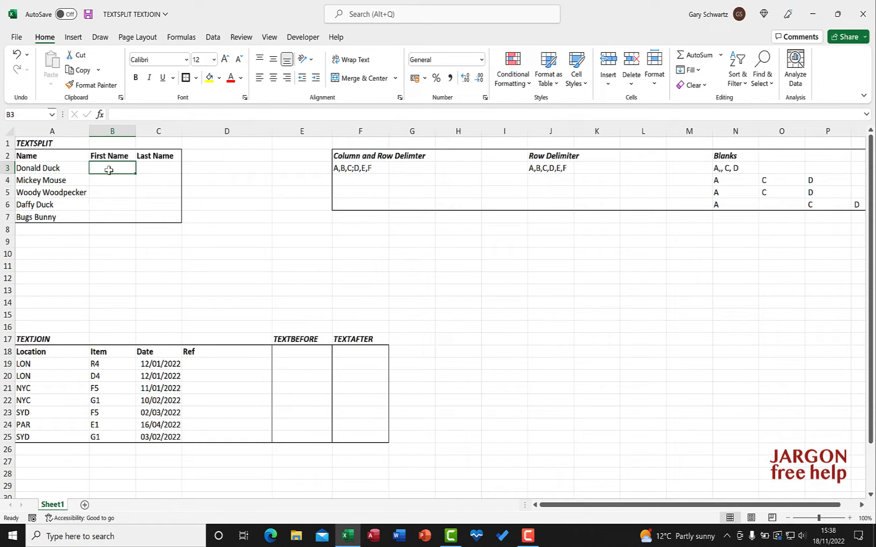
pyautogui.moveTo(117, 168)
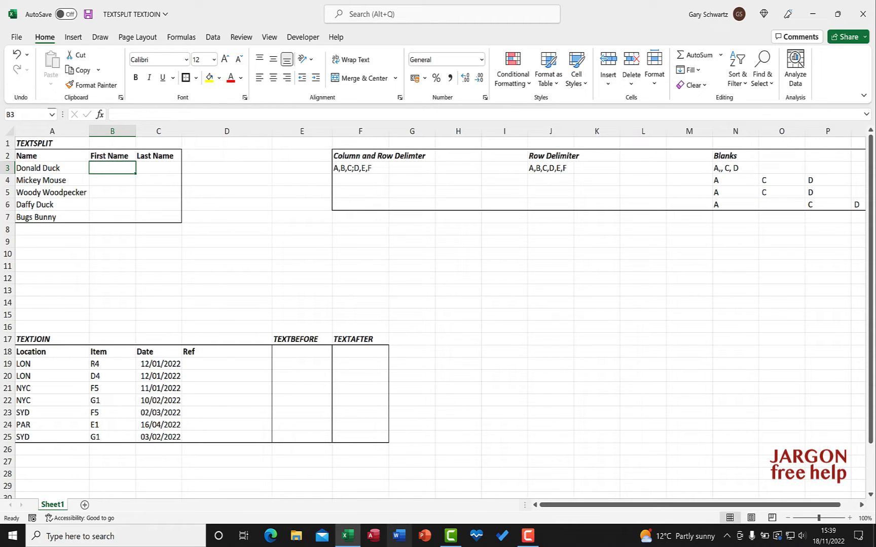
pyautogui.moveTo(99, 115)
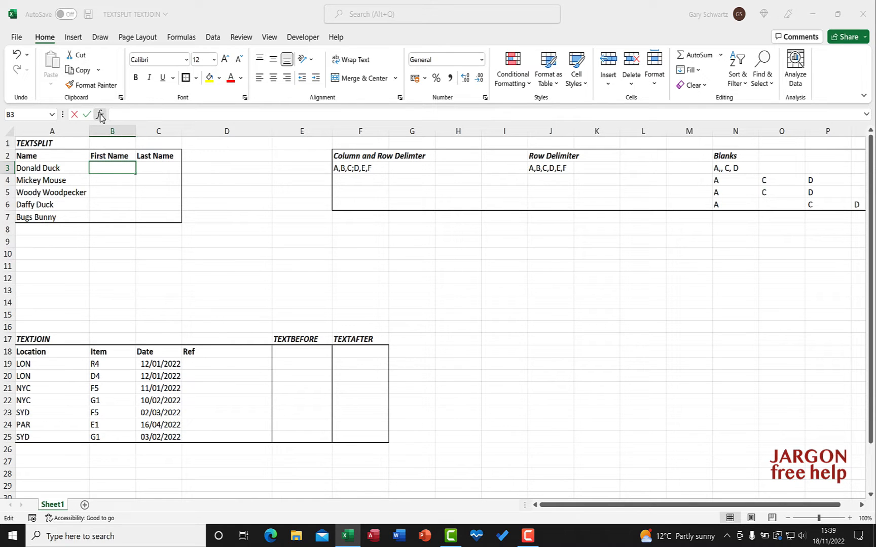
# In Insert Function, filter to Text functions and search for TEXTSPLIT.
pyautogui.click(99, 116)
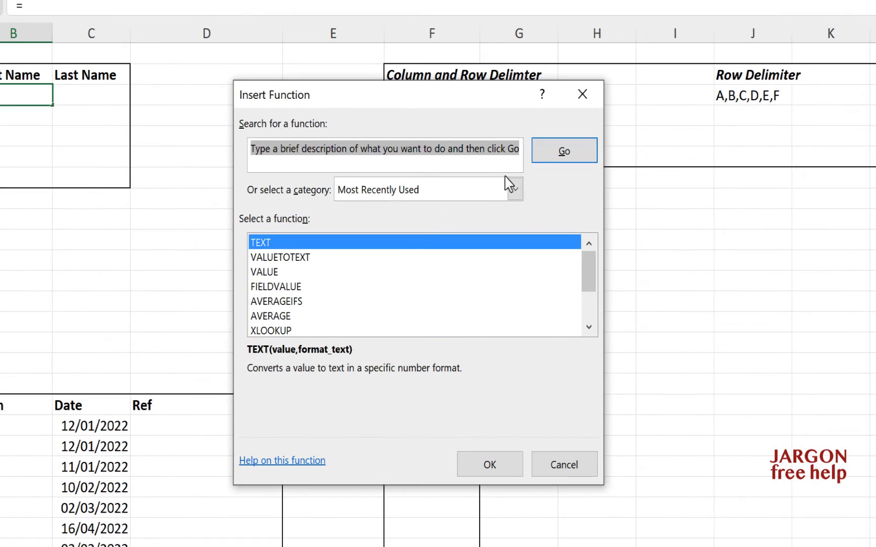
pyautogui.click(514, 190)
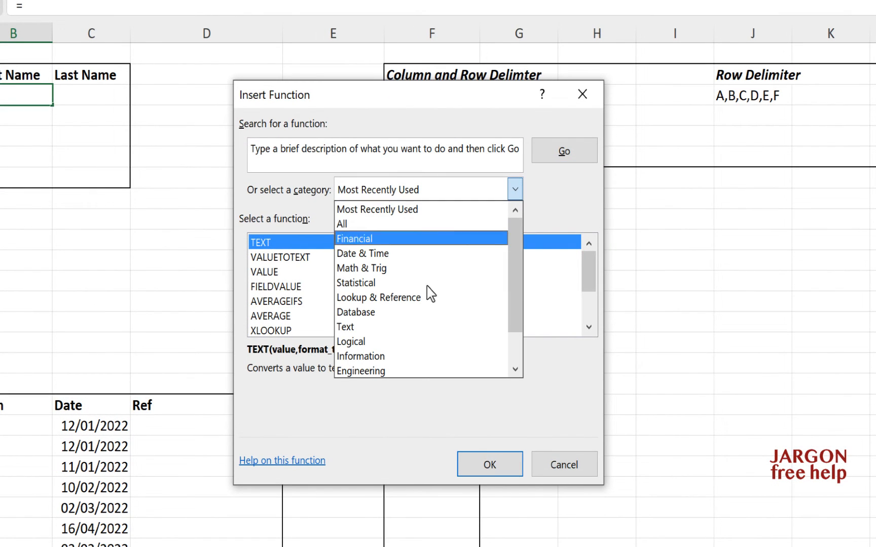
pyautogui.click(346, 326)
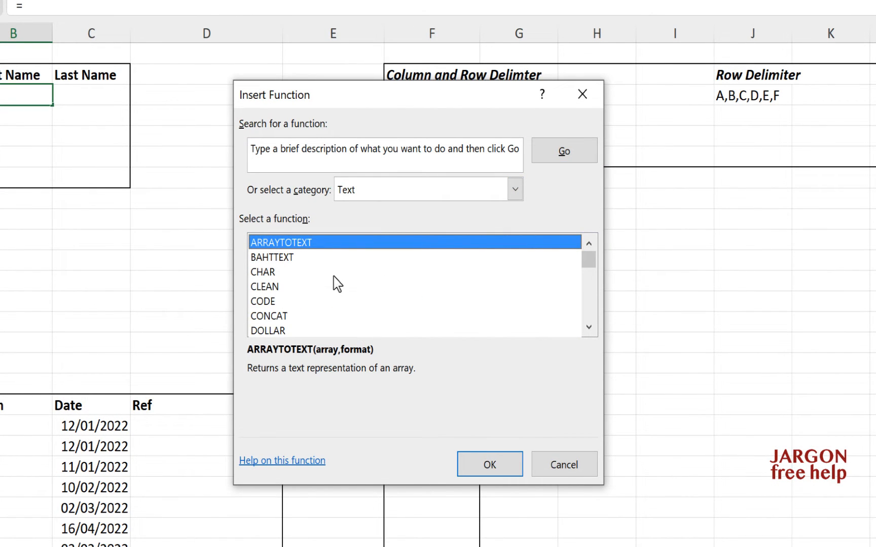
pyautogui.scroll(-3)
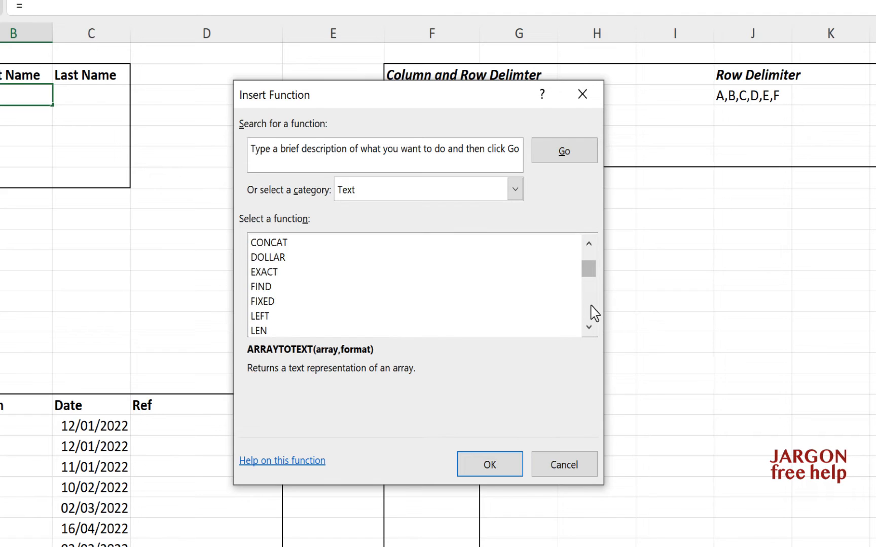
pyautogui.scroll(-3)
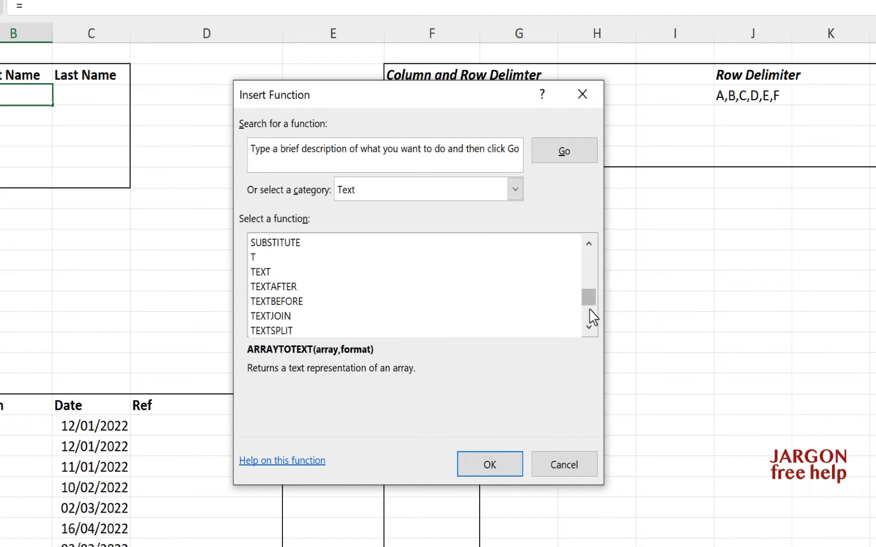
pyautogui.click(271, 315)
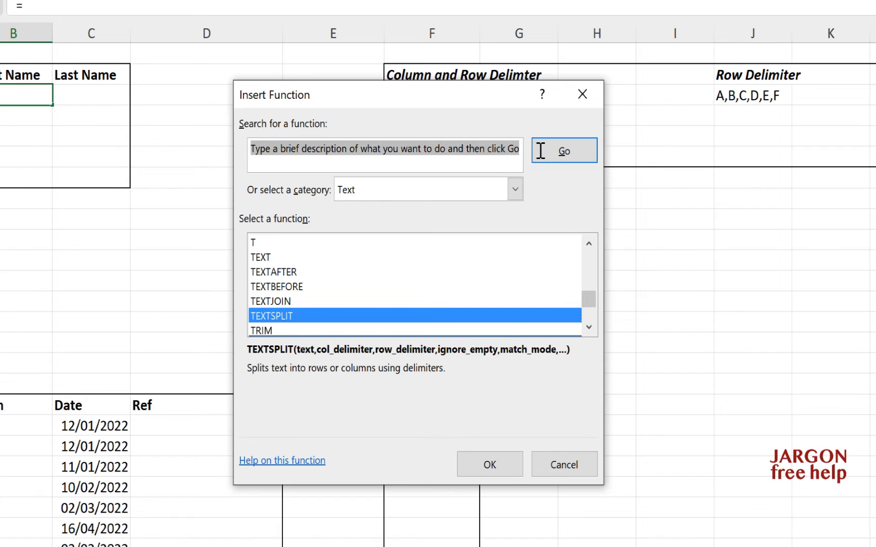
pyautogui.write('textsplit')
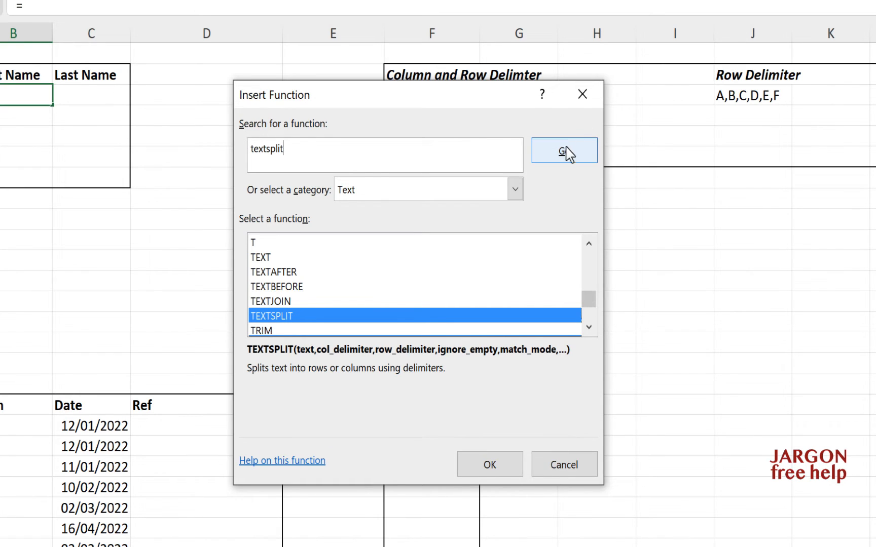
pyautogui.click(563, 150)
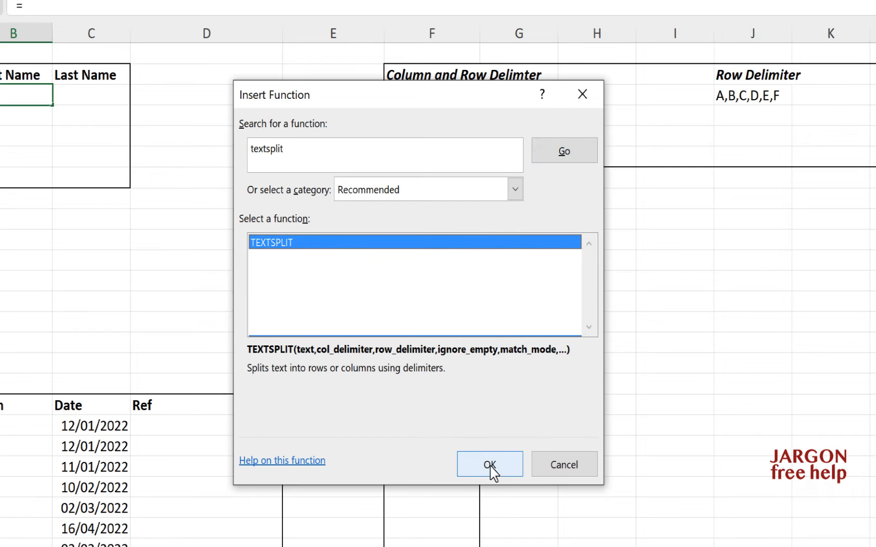
# Fill TEXTSPLIT's arguments with Text A3, a space column delimiter and Ignore_empty TRUE.
pyautogui.click(490, 464)
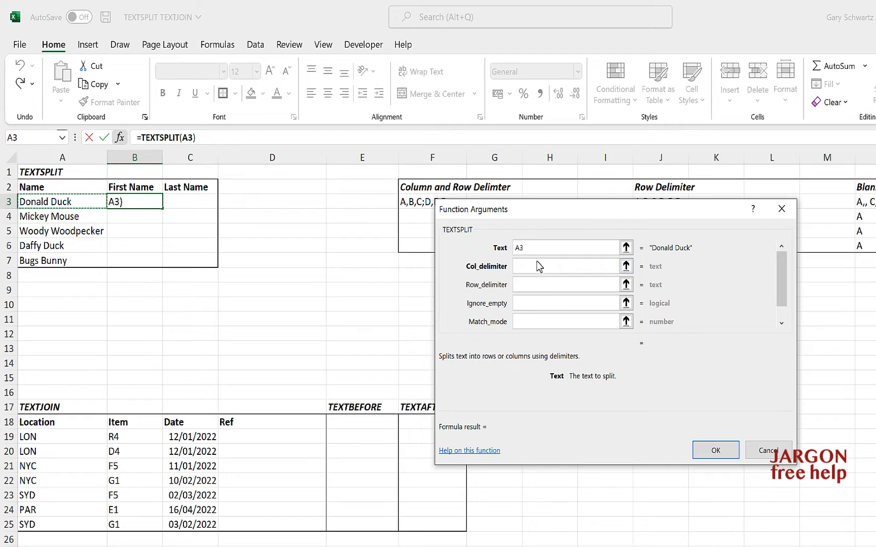
pyautogui.click(565, 266)
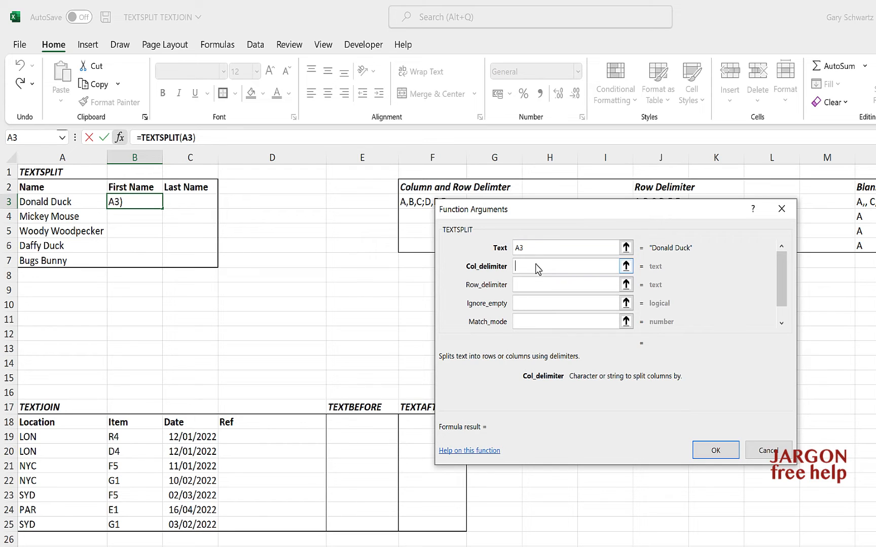
pyautogui.write(',')
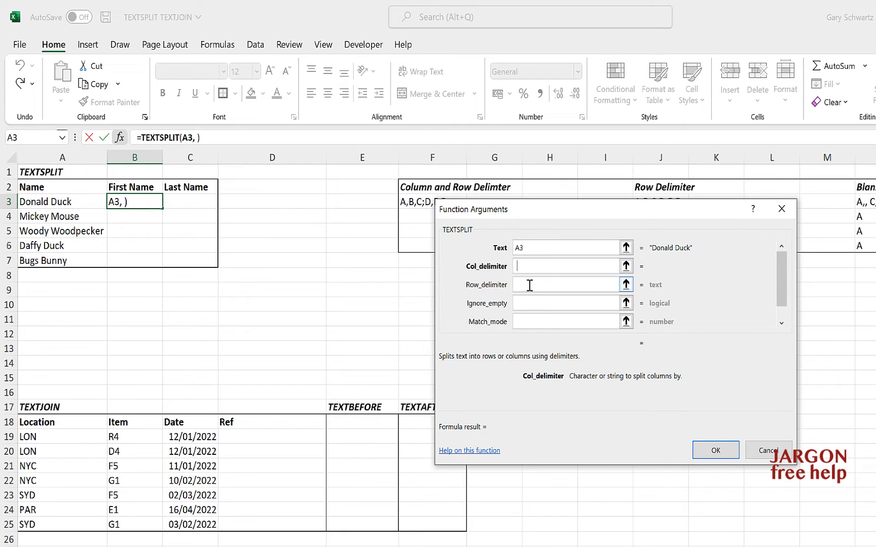
pyautogui.write('" "')
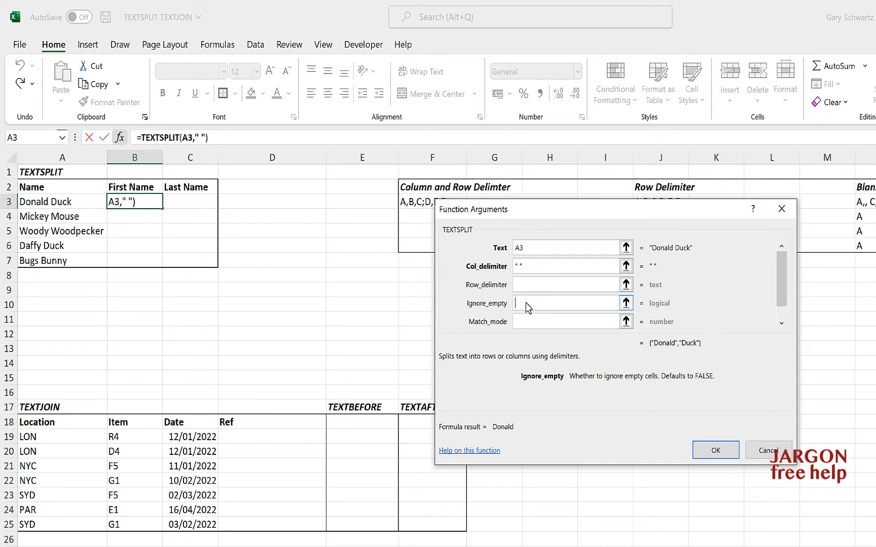
pyautogui.write('true')
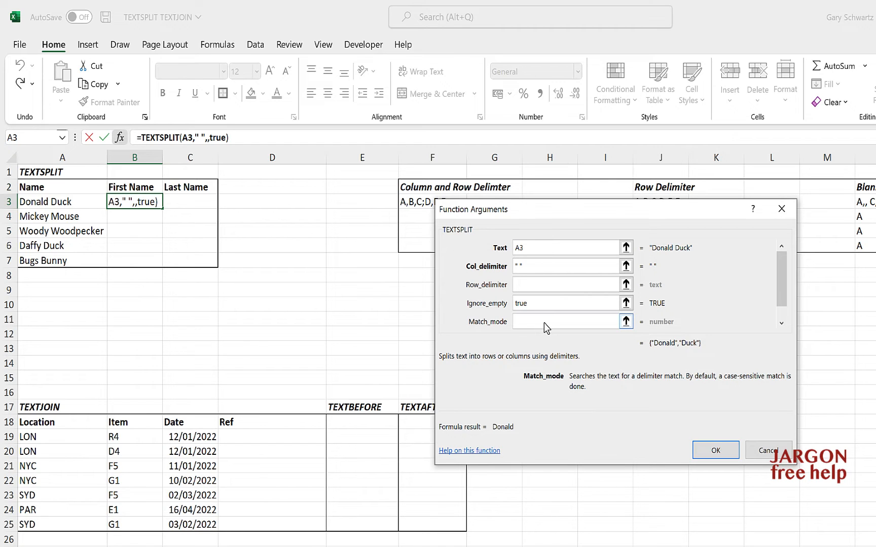
pyautogui.click(565, 322)
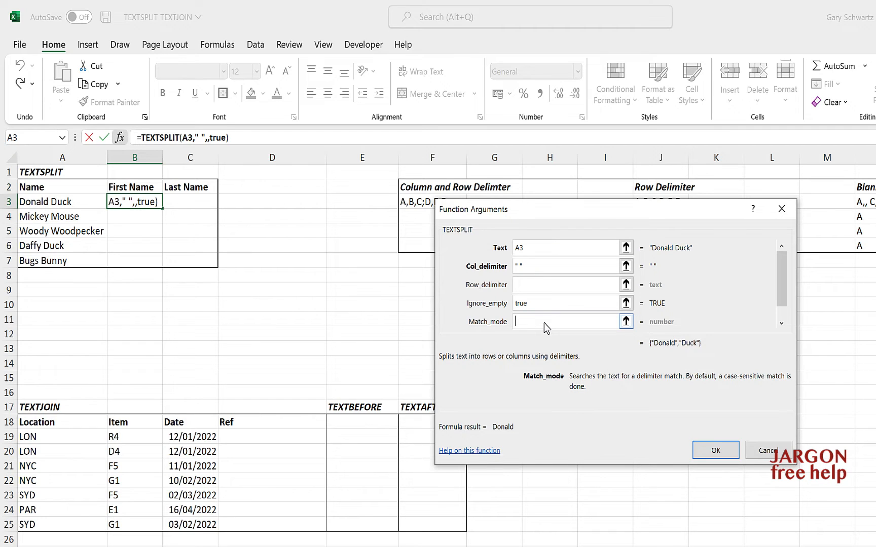
pyautogui.moveTo(731, 419)
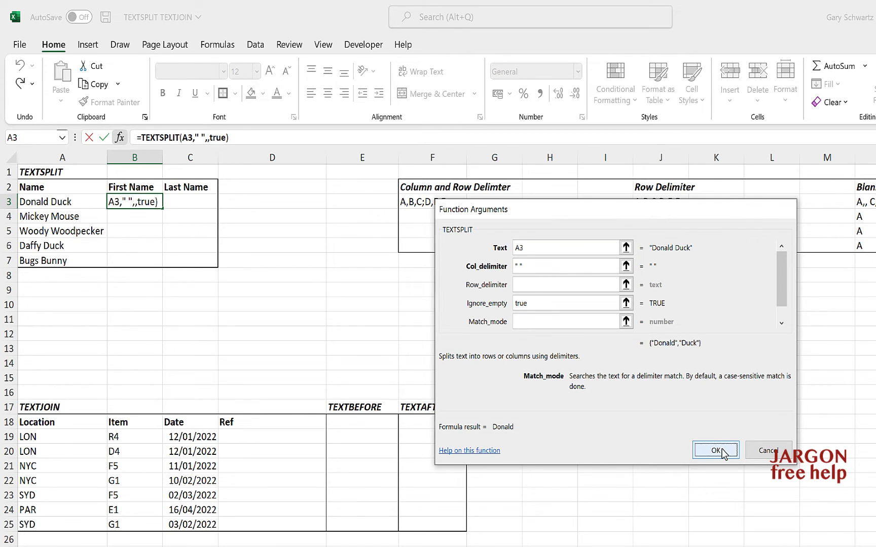
pyautogui.click(714, 450)
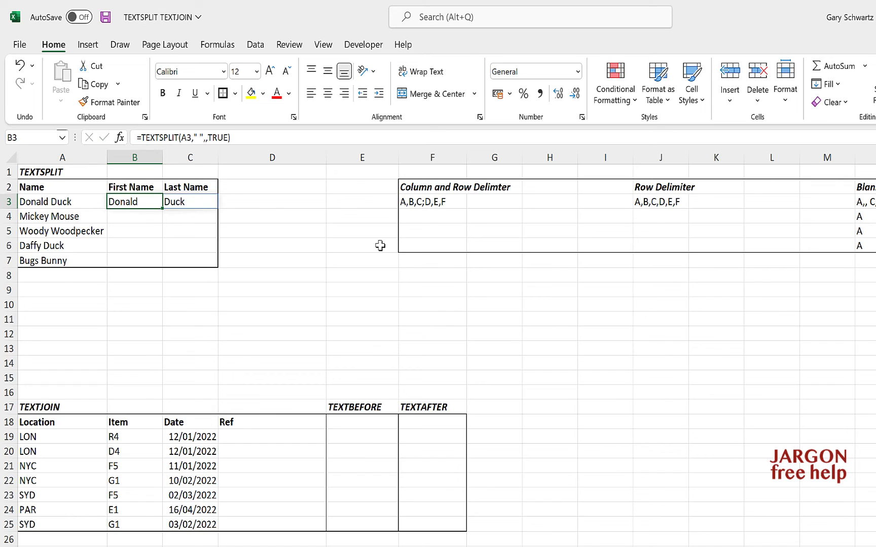
pyautogui.click(189, 202)
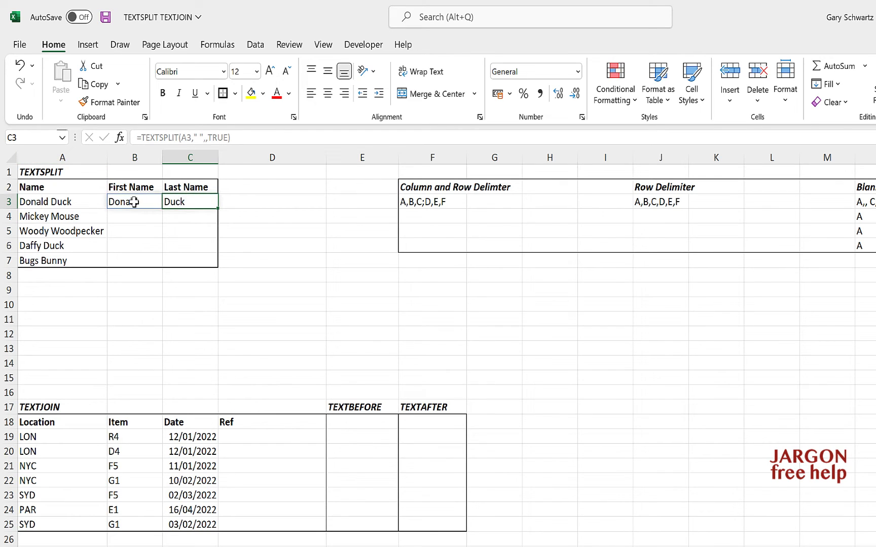
pyautogui.click(134, 202)
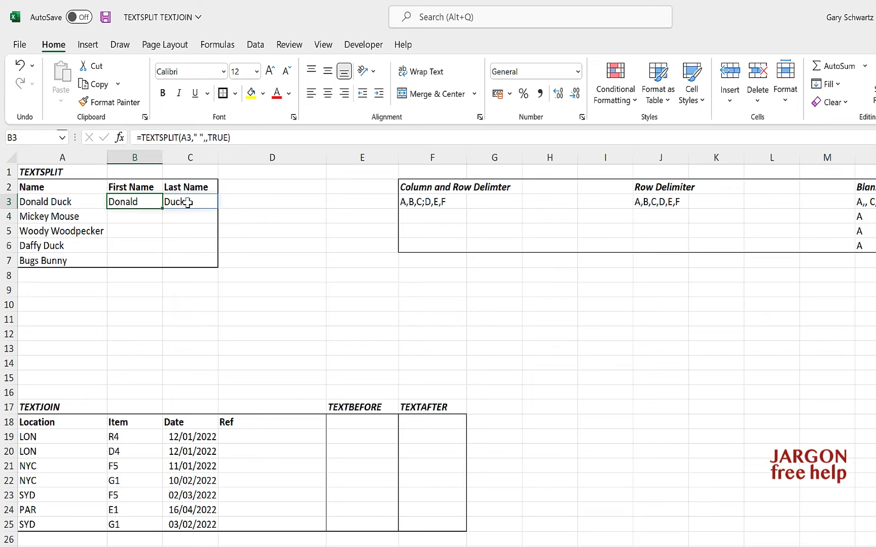
pyautogui.doubleClick(189, 202)
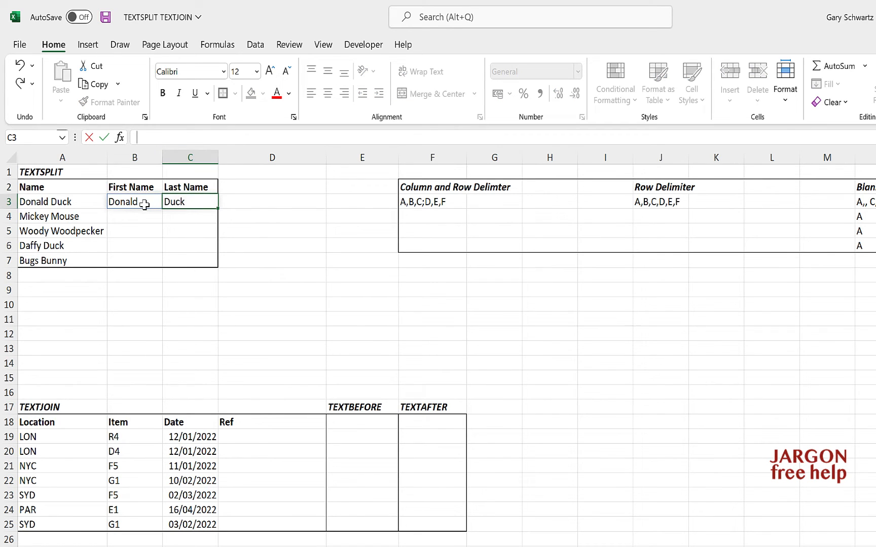
pyautogui.click(134, 202)
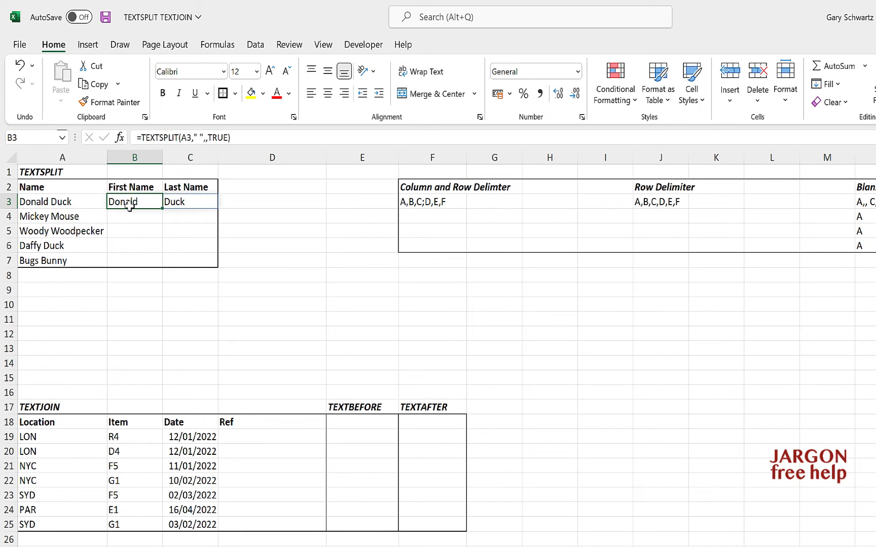
pyautogui.click(189, 202)
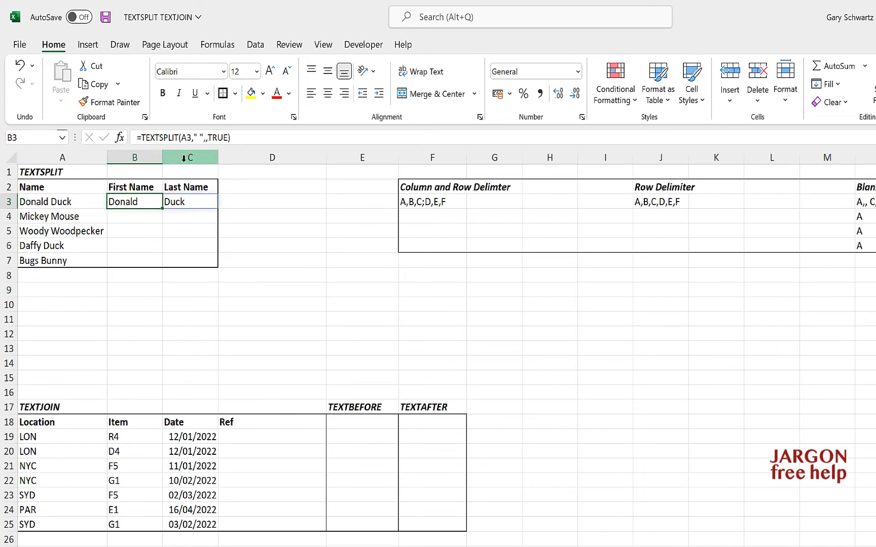
pyautogui.moveTo(221, 138)
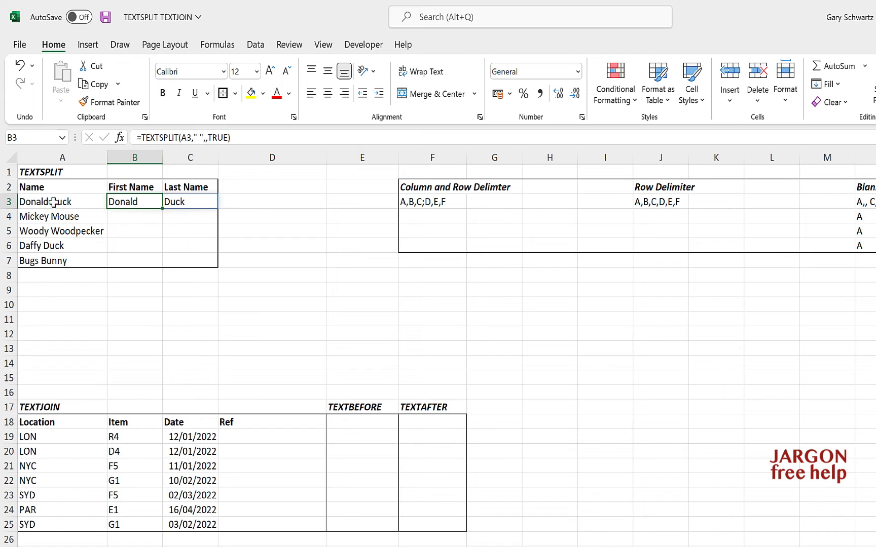
# Add an extra space to Donald Duck in A3 and change B3's Ignore_empty to FALSE.
pyautogui.doubleClick(44, 202)
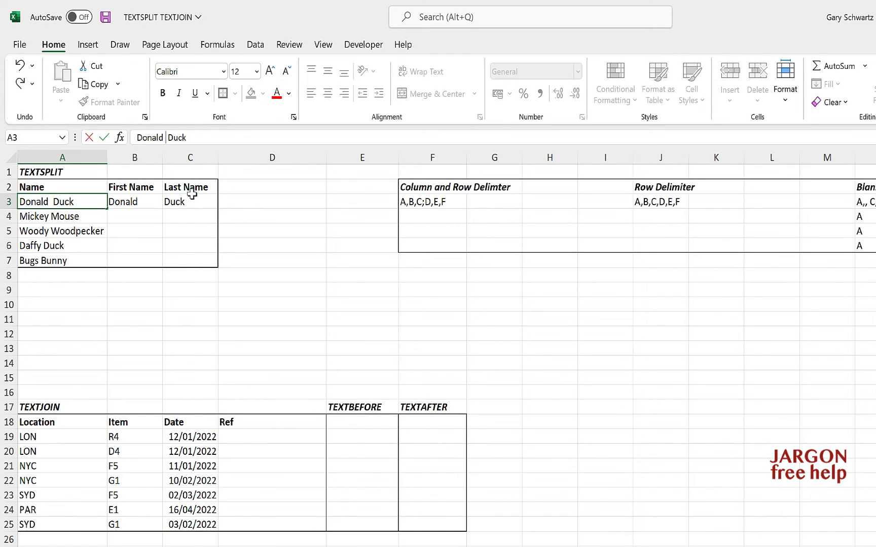
pyautogui.click(62, 215)
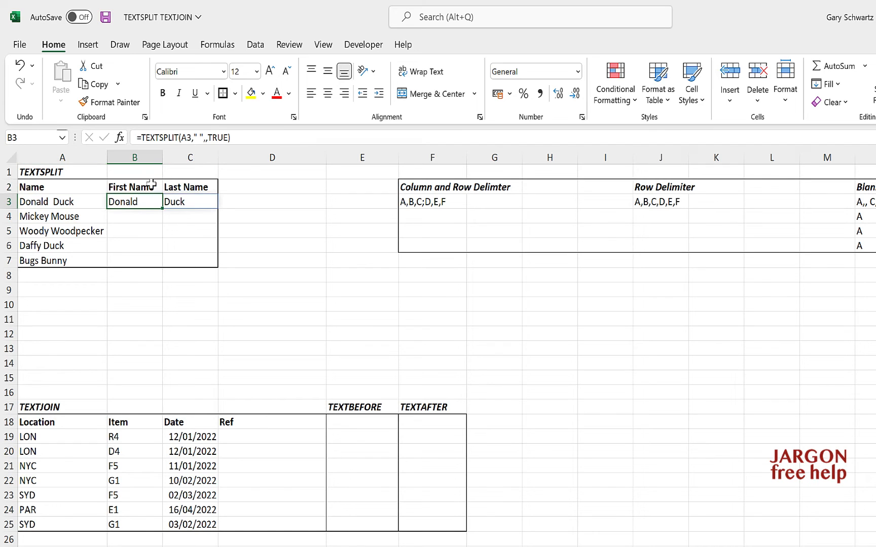
pyautogui.doubleClick(134, 202)
pyautogui.write('f')
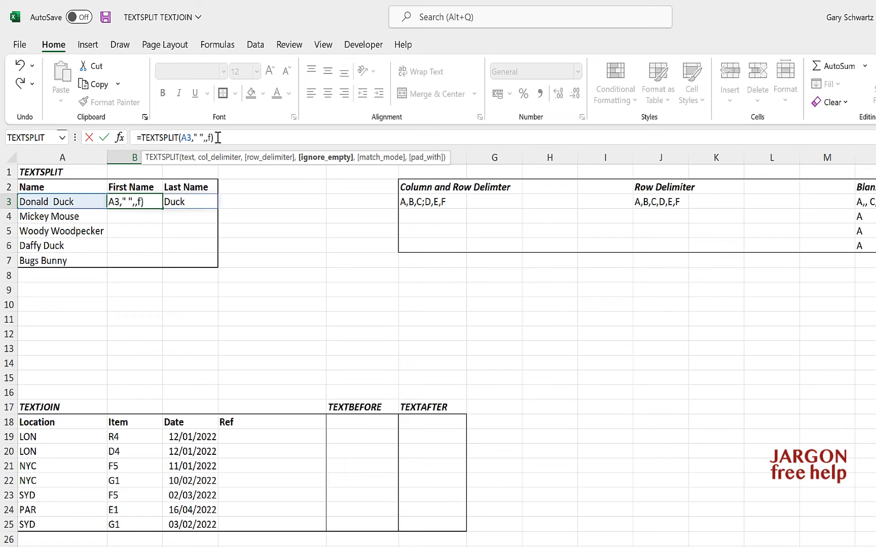
pyautogui.write('FALSE')
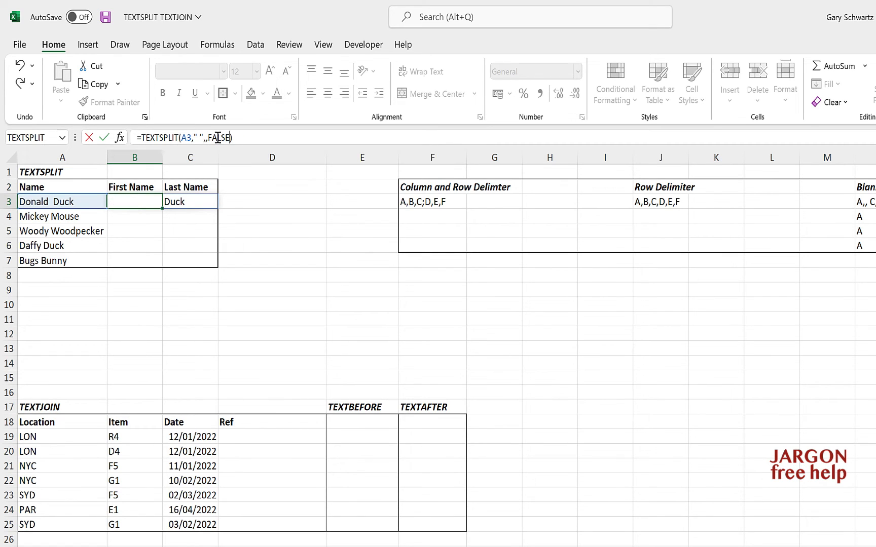
pyautogui.press('Enter')
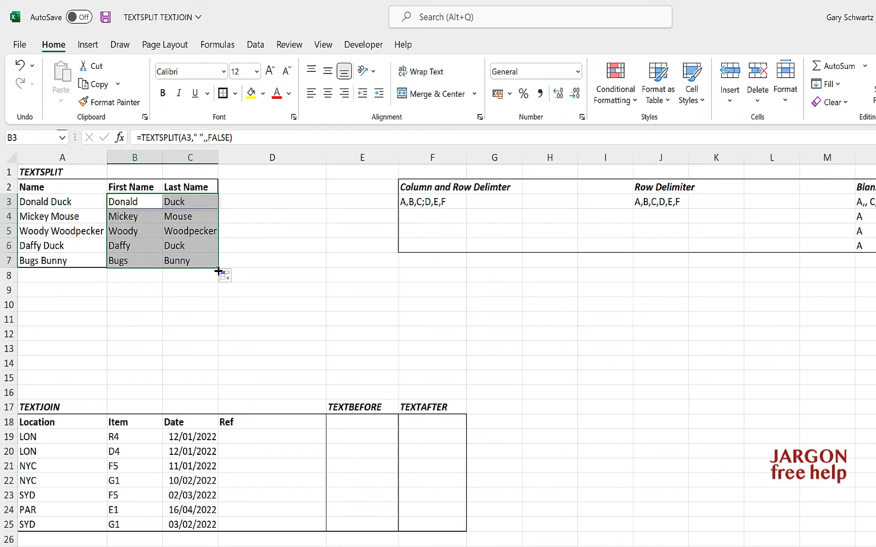
pyautogui.moveTo(69, 215)
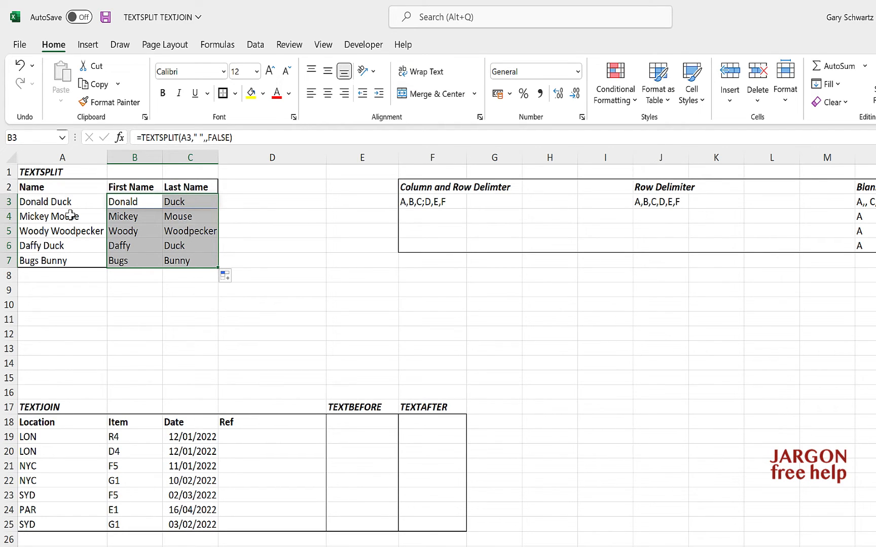
pyautogui.moveTo(45, 217)
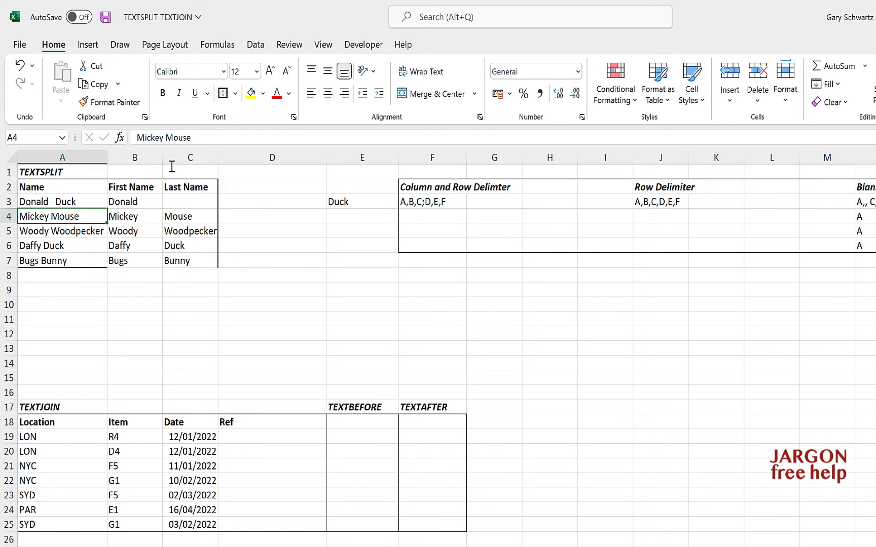
# Undo the extra spaces in Donald Duck and check the Bugs Bunny split in B7.
pyautogui.click(61, 202)
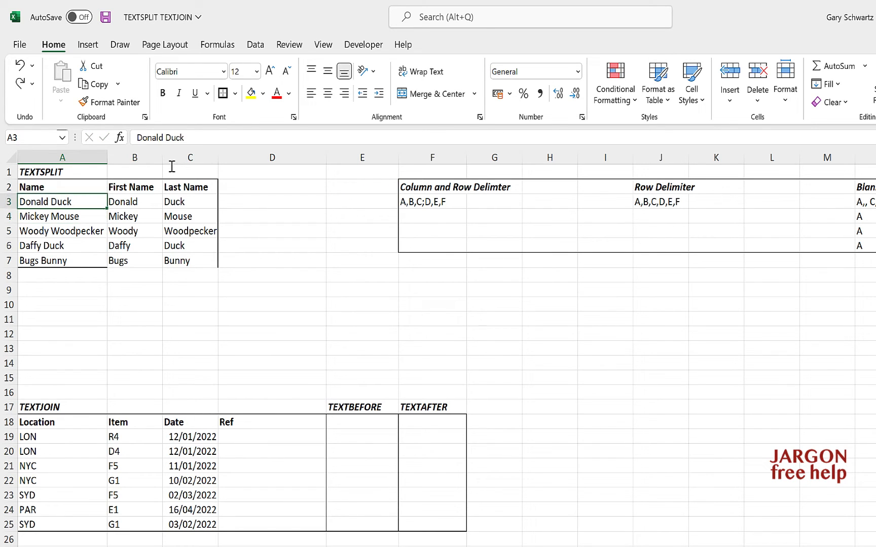
pyautogui.moveTo(150, 257)
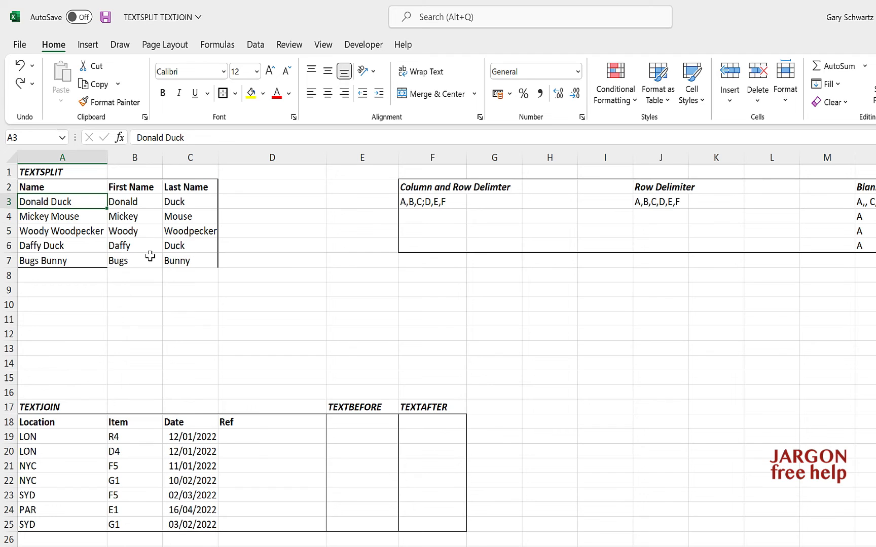
pyautogui.click(134, 261)
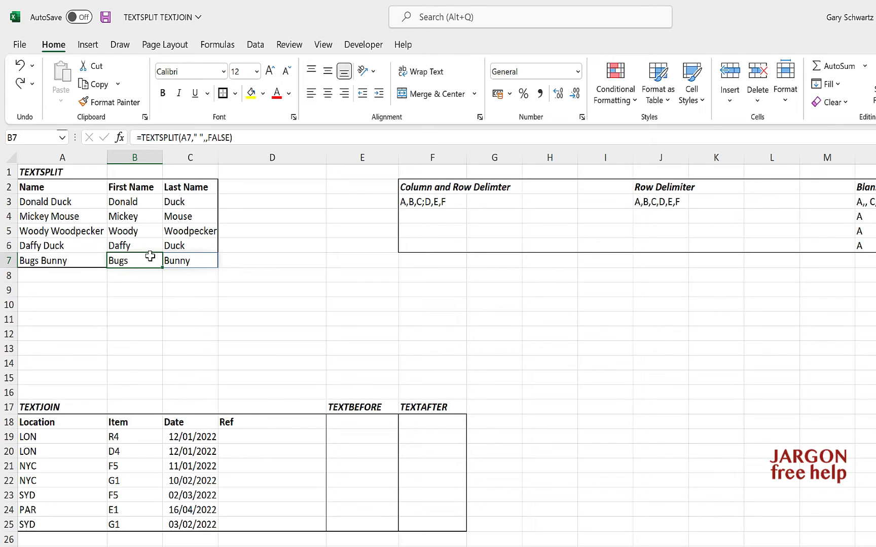
pyautogui.click(431, 202)
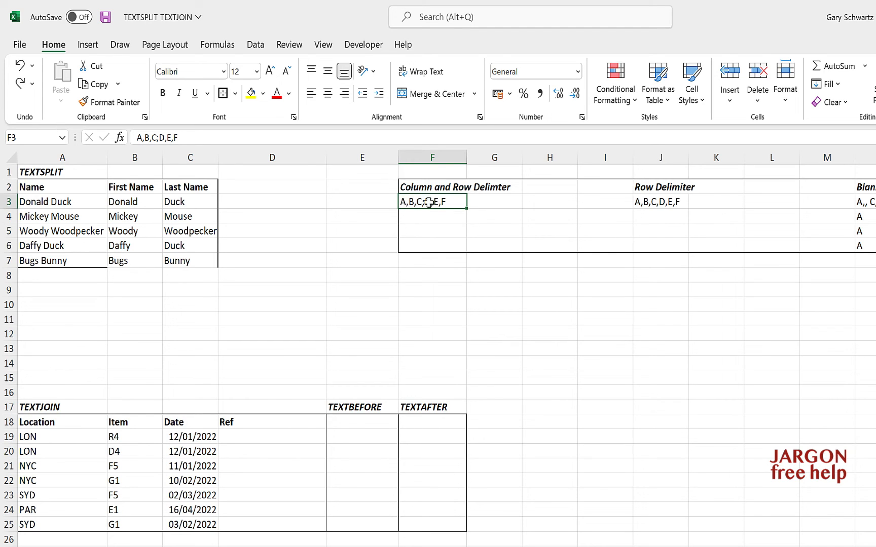
pyautogui.moveTo(410, 218)
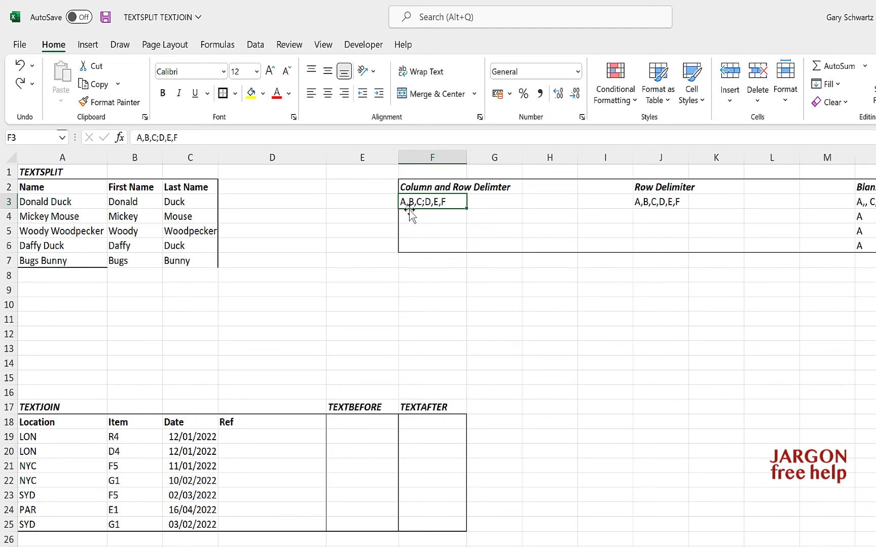
pyautogui.moveTo(425, 215)
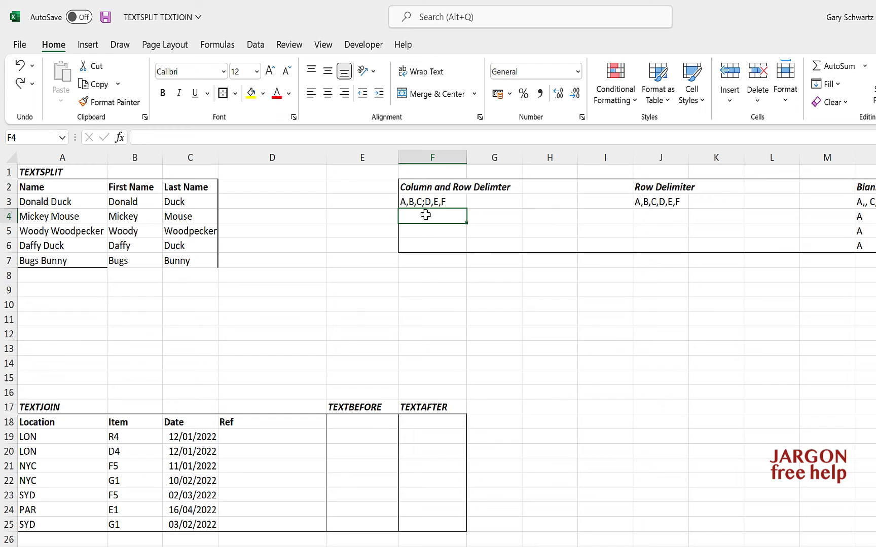
# Insert TEXTSPLIT in F4 on F3 with comma column delimiter, semicolon row delimiter and Ignore_empty TRUE.
pyautogui.click(120, 137)
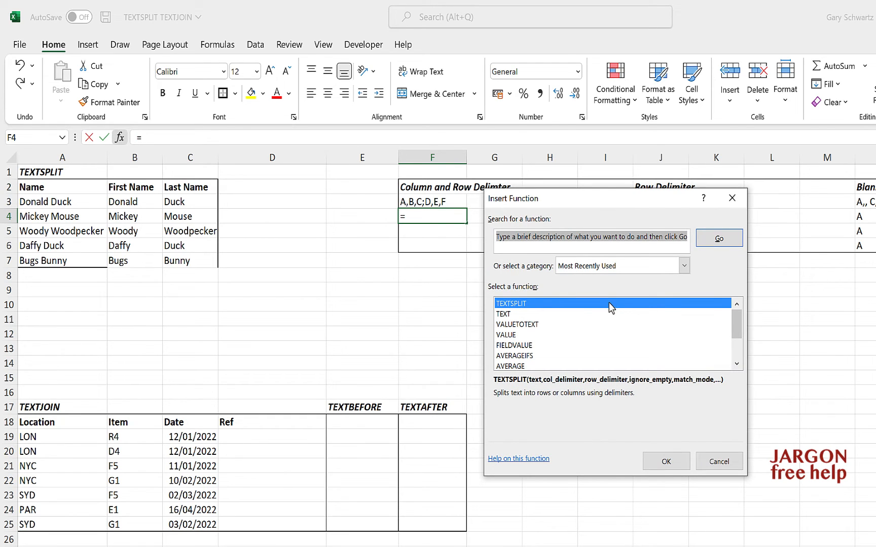
pyautogui.click(665, 461)
pyautogui.write('",')
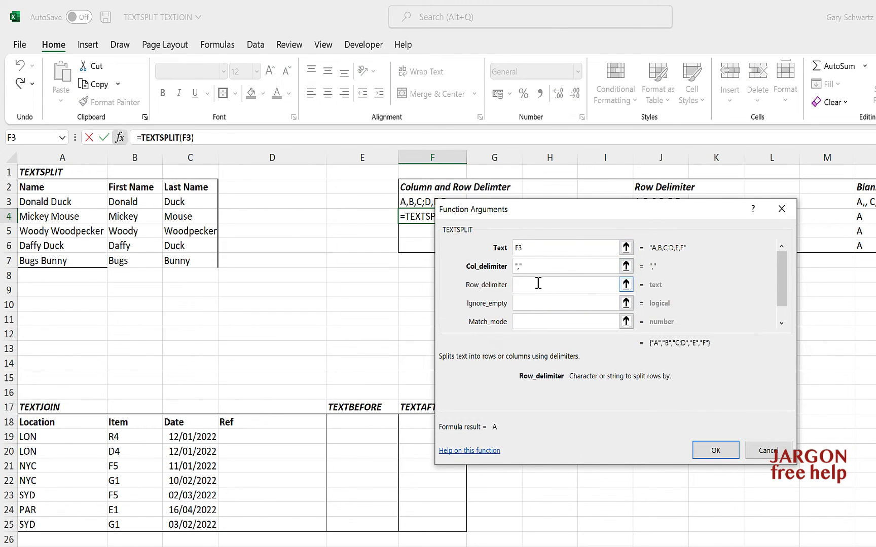
pyautogui.write(';"')
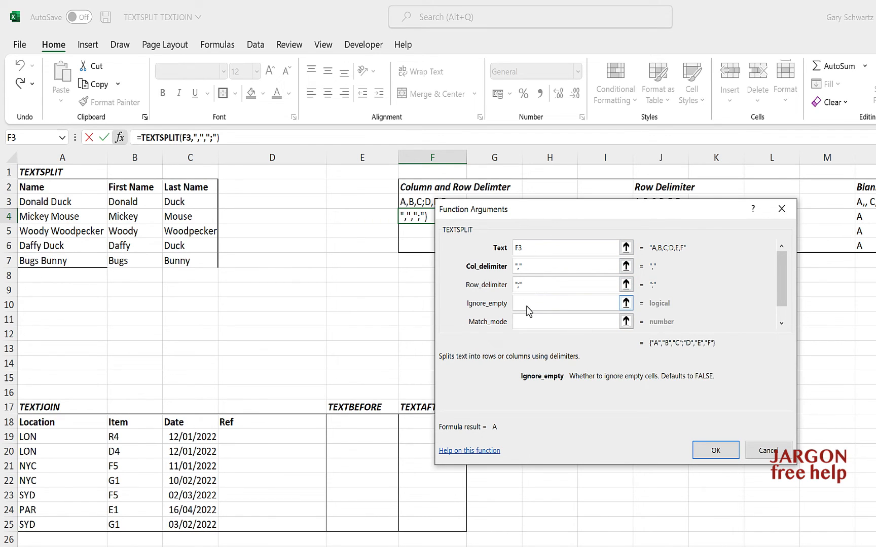
pyautogui.click(564, 303)
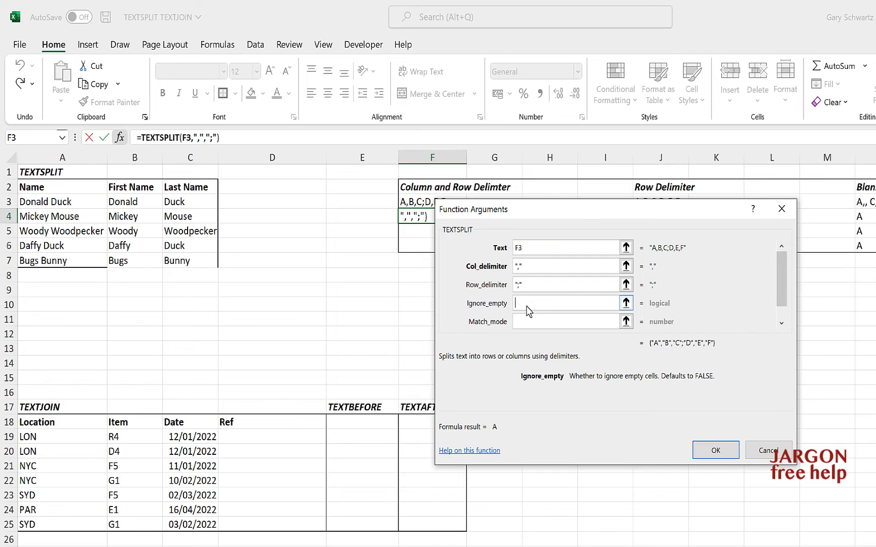
pyautogui.write('TRUE')
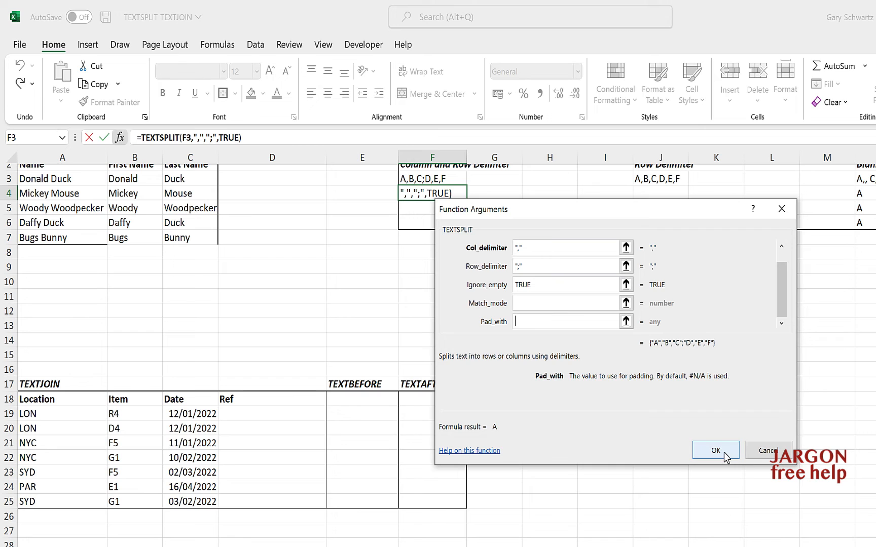
pyautogui.click(716, 450)
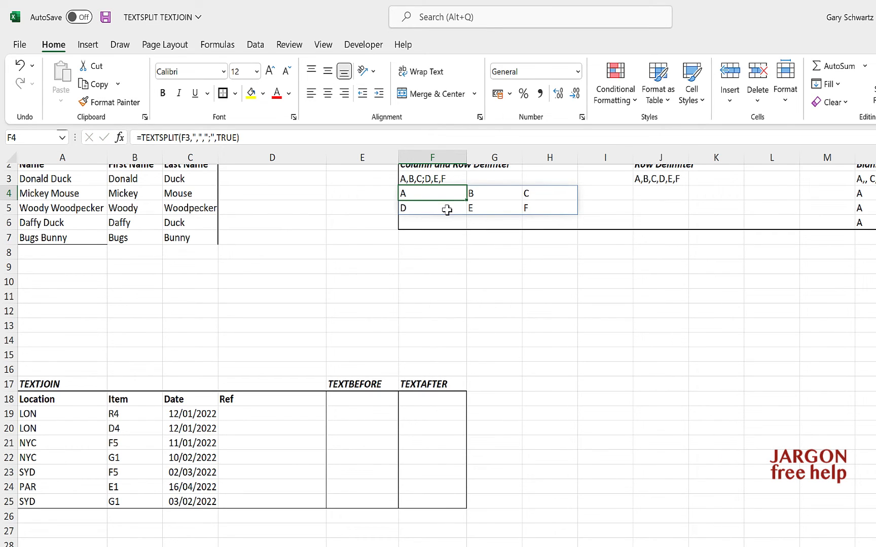
# Delete the final F from F3 so the split grid shows #N/A in the last slot.
pyautogui.click(432, 178)
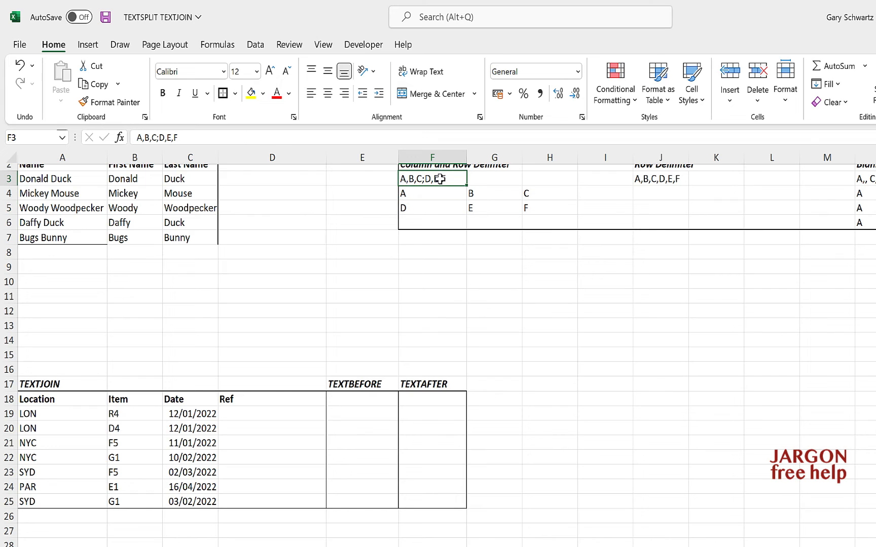
pyautogui.moveTo(403, 193)
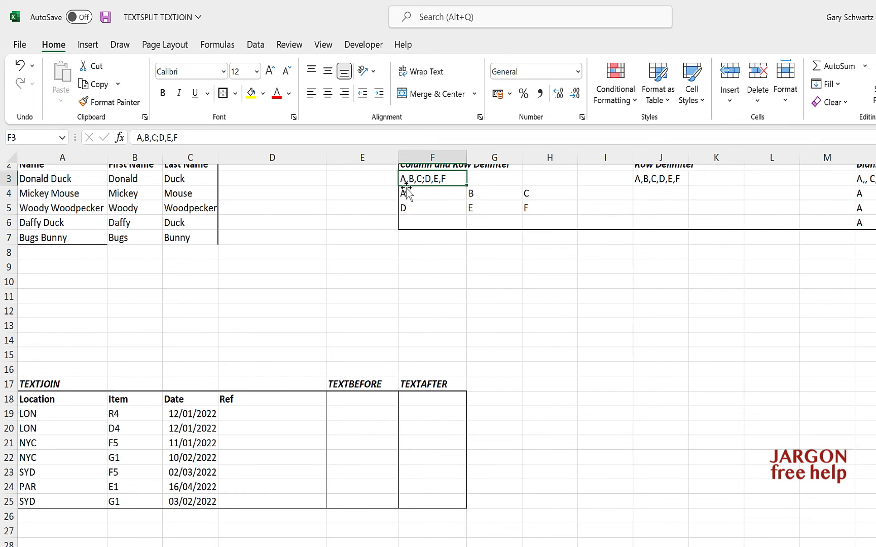
pyautogui.moveTo(436, 192)
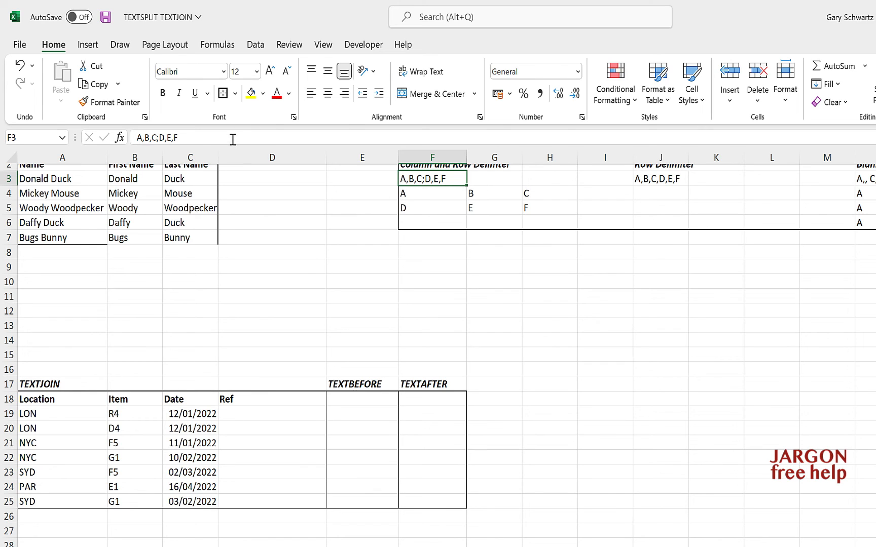
pyautogui.press('Backspace')
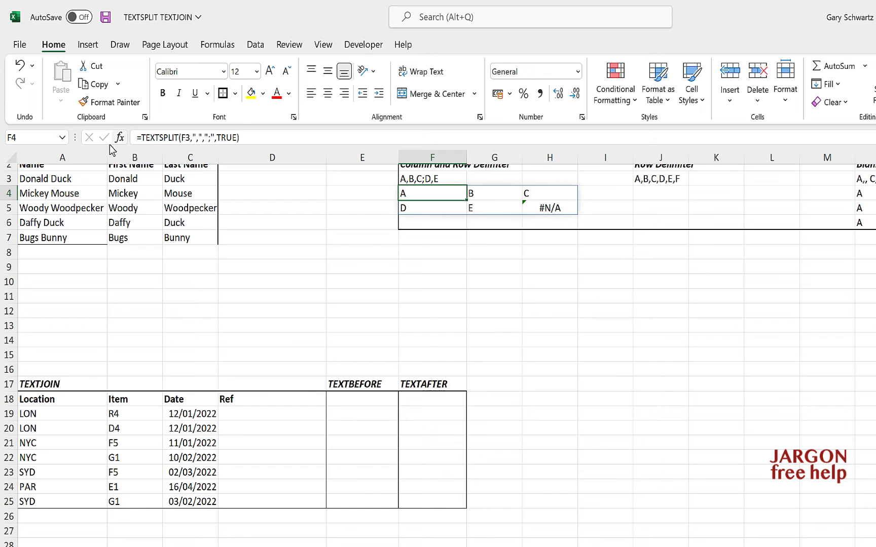
# Set F4's TEXTSPLIT Pad_with to "NOTHING" and select H5 to show the padding.
pyautogui.click(119, 138)
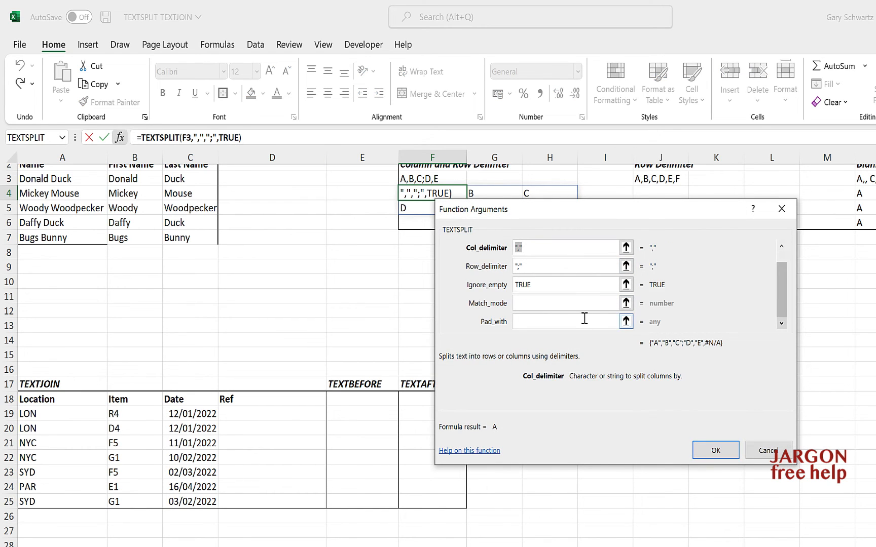
pyautogui.write('NOTHING')
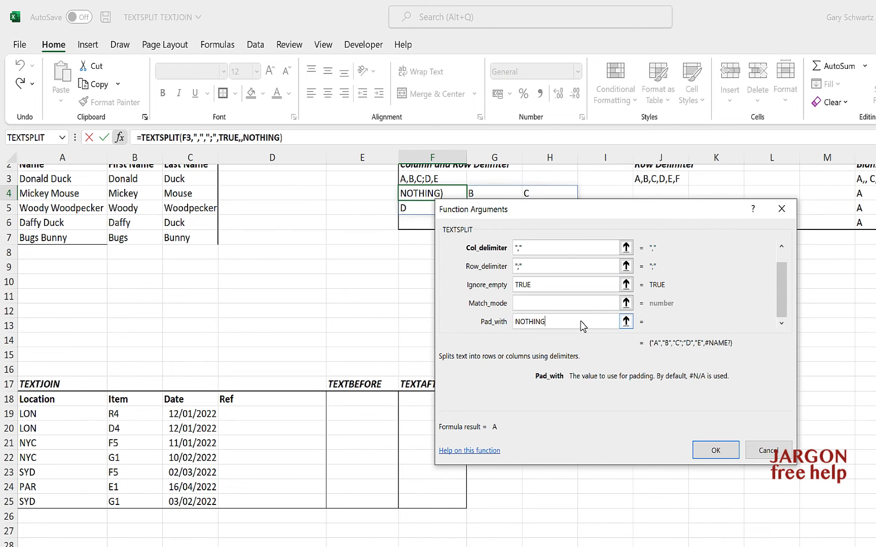
pyautogui.moveTo(714, 450)
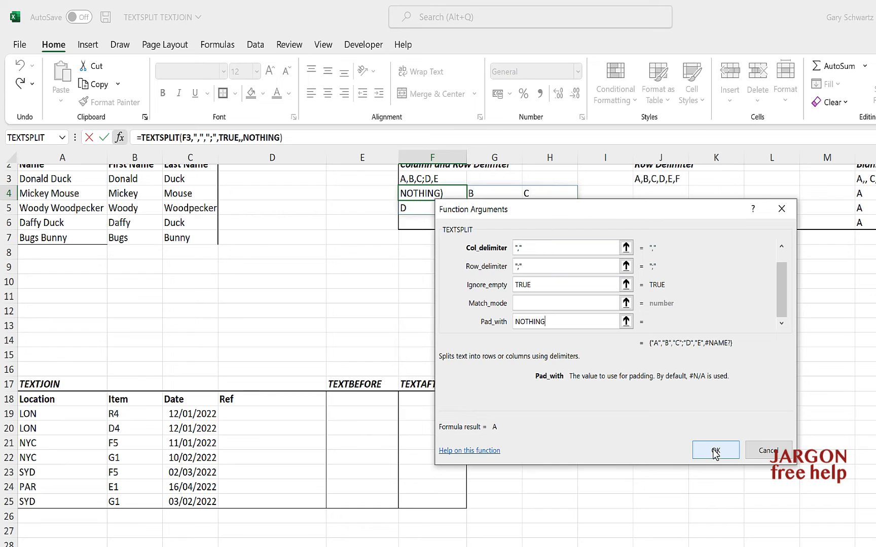
pyautogui.click(716, 451)
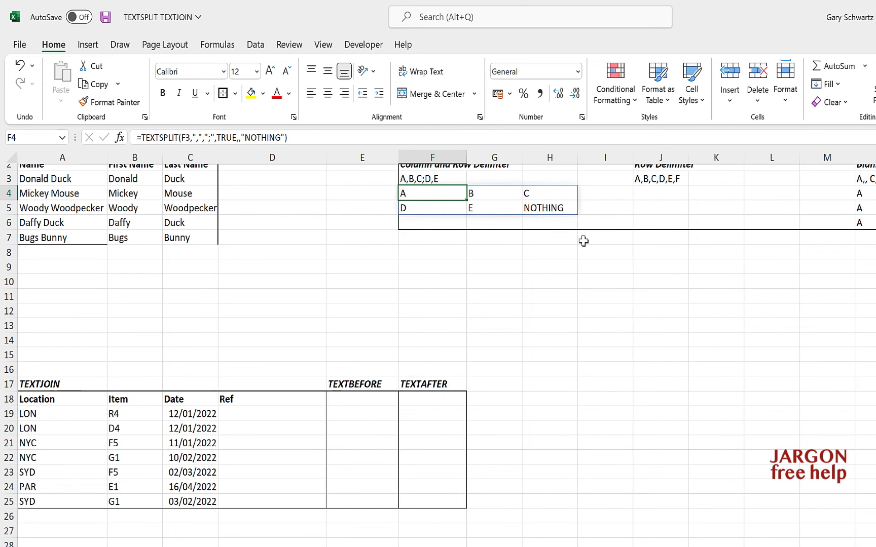
pyautogui.click(549, 207)
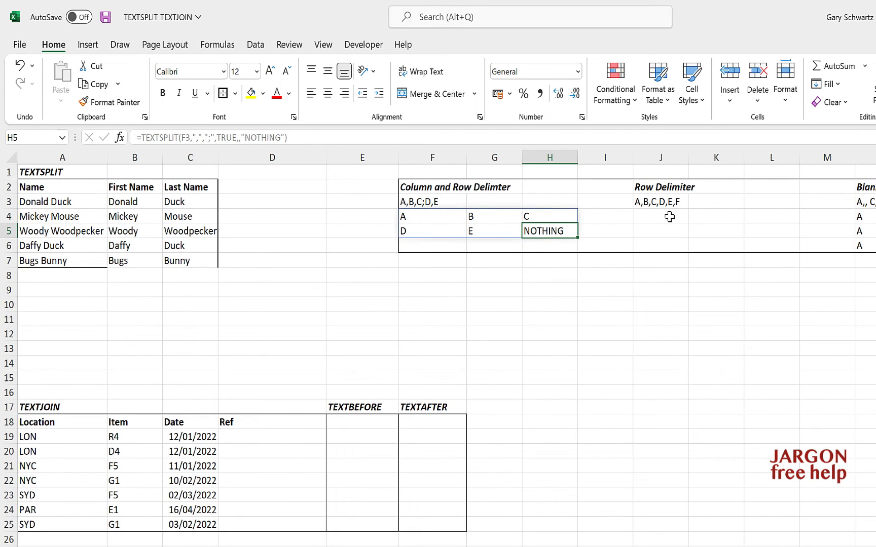
# Insert TEXTSPLIT in J4 on J3 with a comma row delimiter, splitting A-F down column J.
pyautogui.click(659, 216)
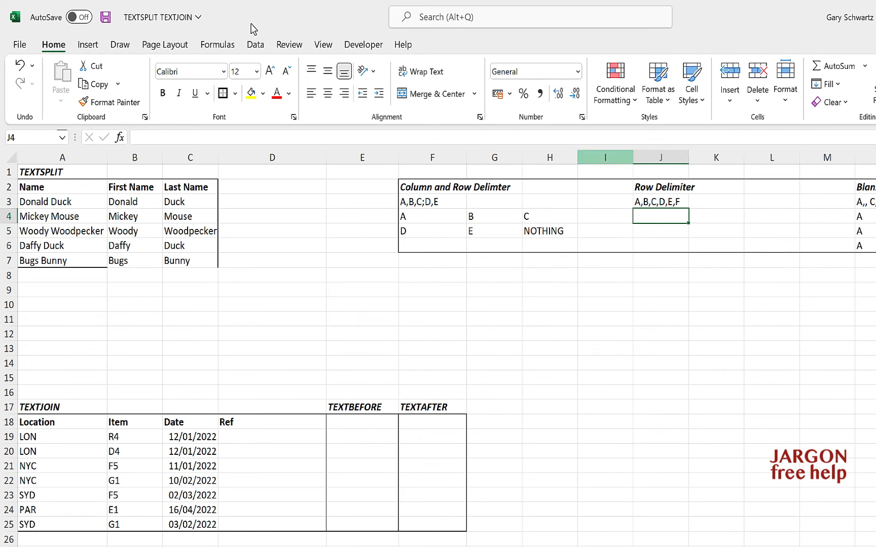
pyautogui.click(660, 216)
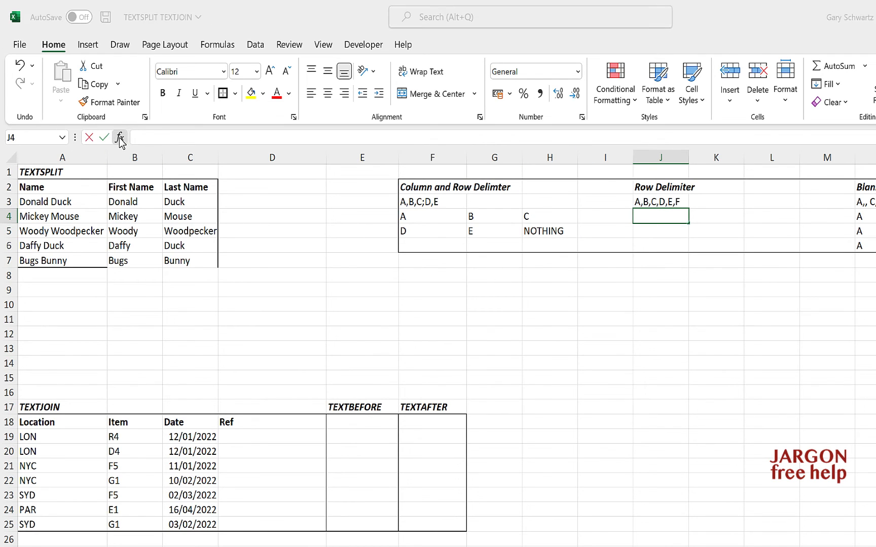
pyautogui.click(119, 138)
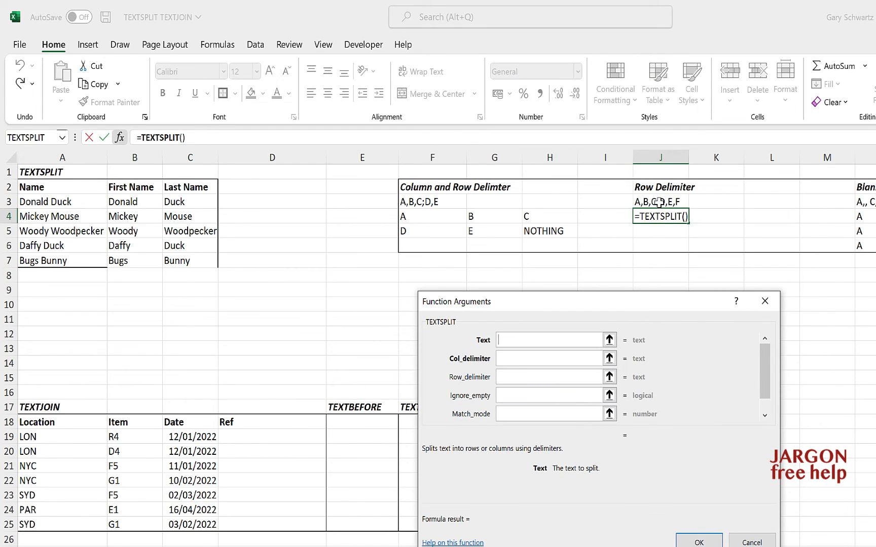
pyautogui.write('J3')
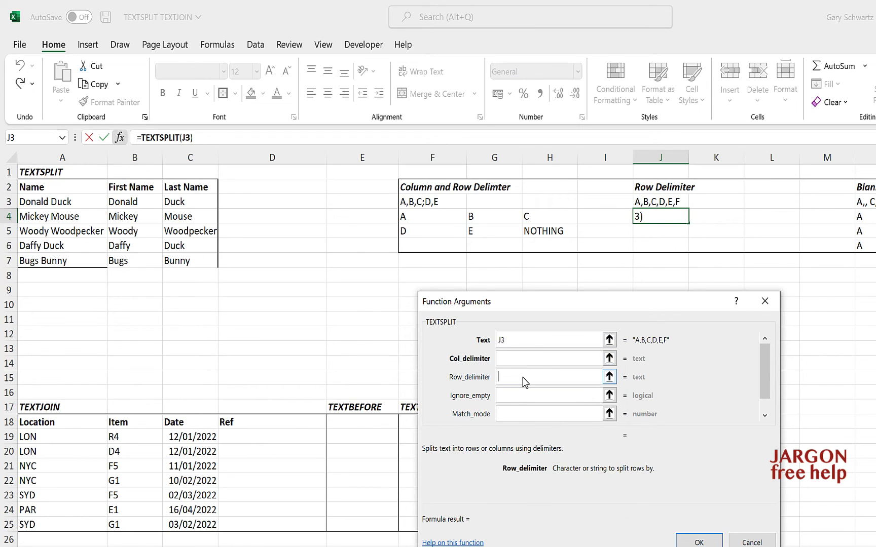
pyautogui.write(',')
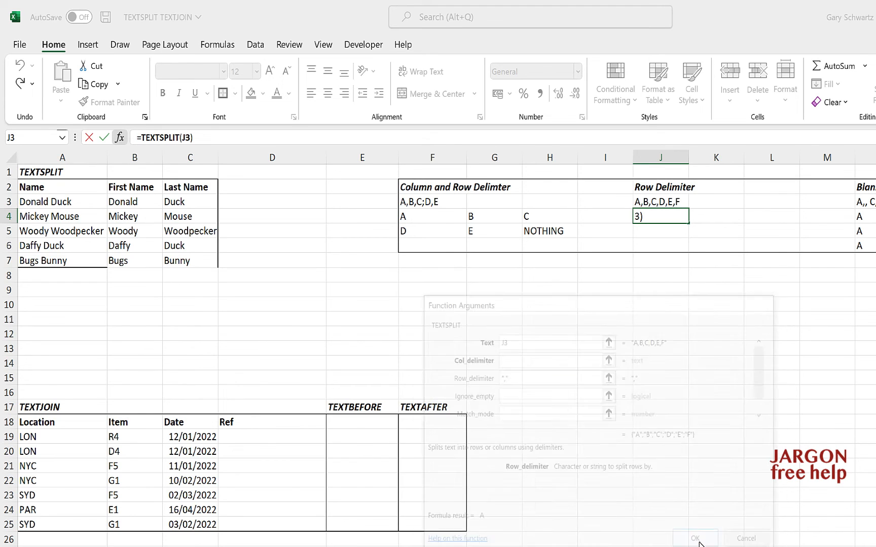
pyautogui.click(695, 538)
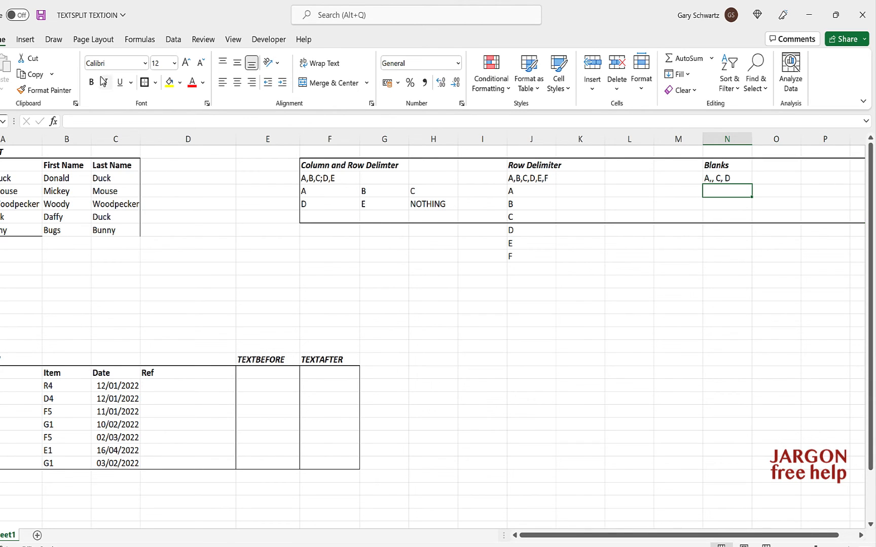
# Insert TEXTSPLIT in N4 on N3 with comma column delimiter and Ignore_empty FALSE, keeping the blank.
pyautogui.click(106, 82)
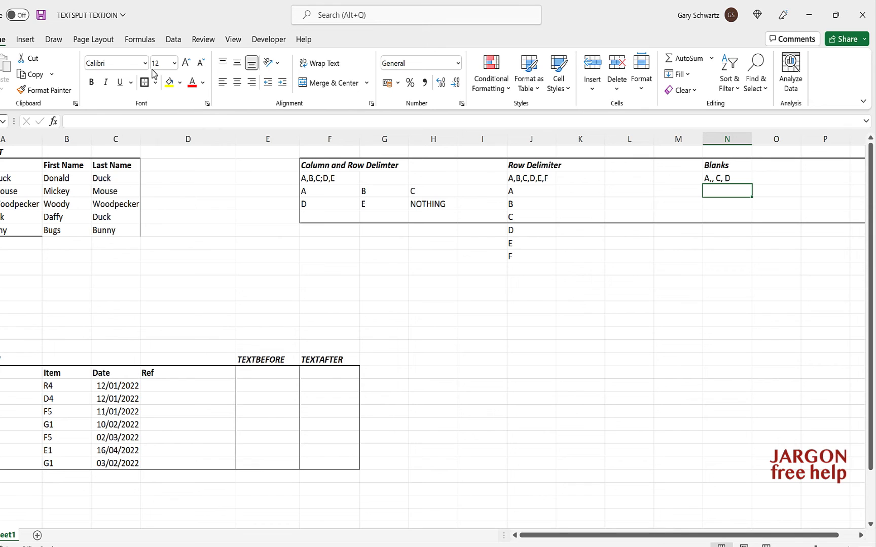
pyautogui.click(53, 122)
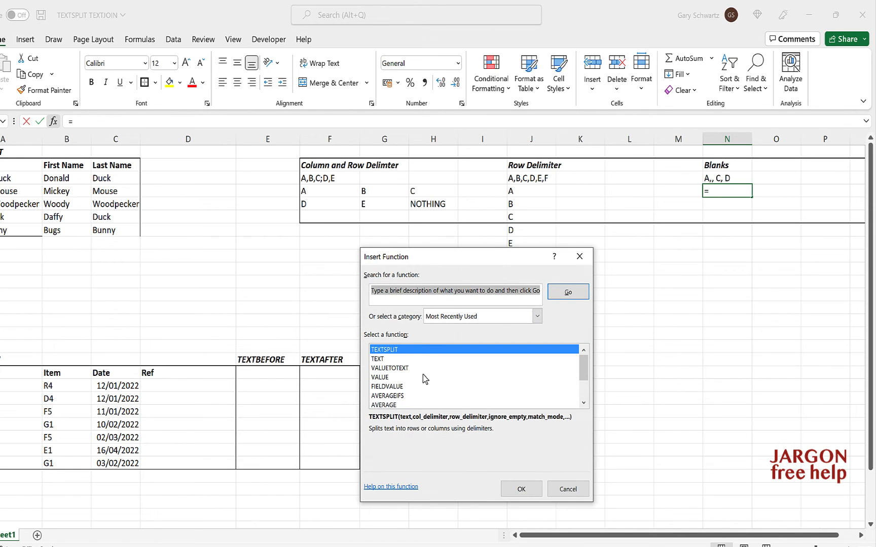
pyautogui.click(520, 489)
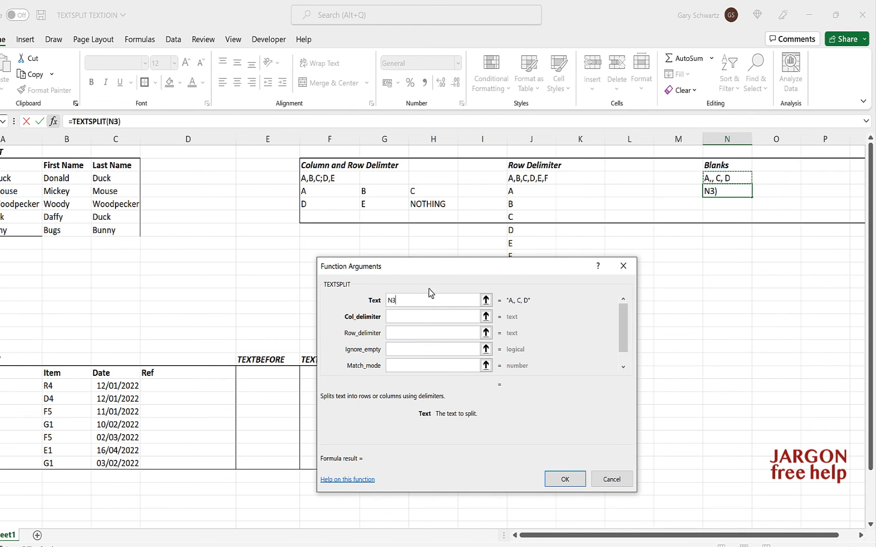
pyautogui.click(433, 316)
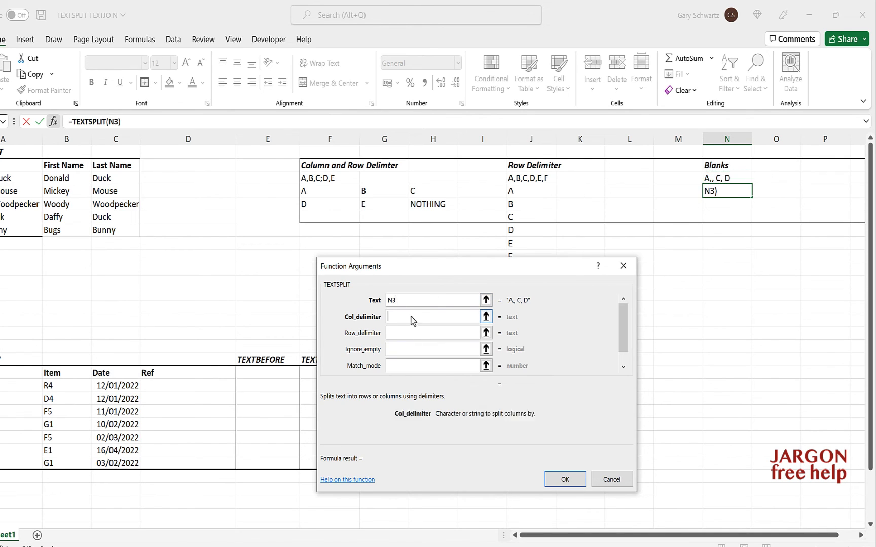
pyautogui.write(',"')
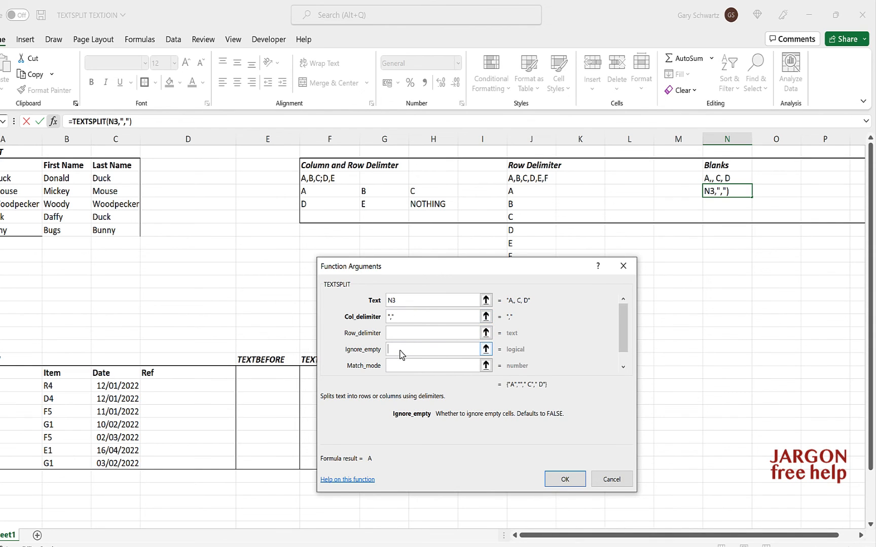
pyautogui.write('FALSE')
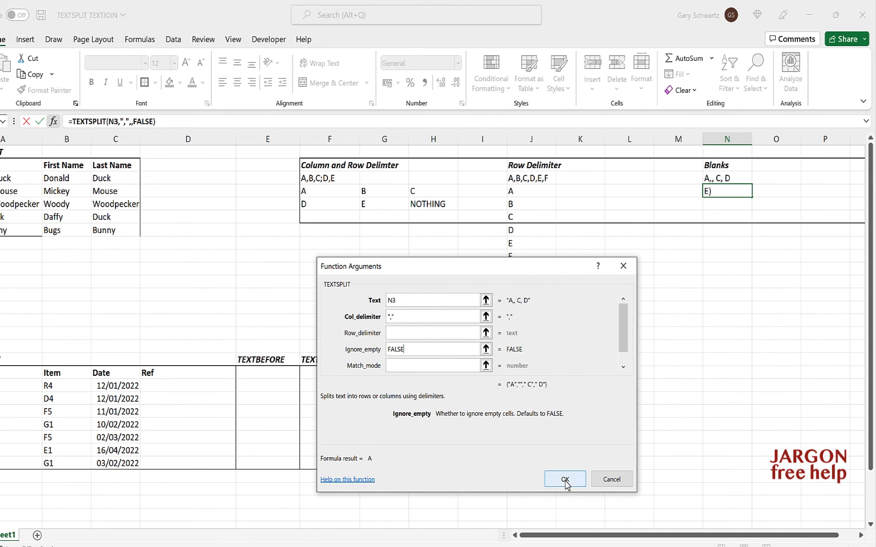
pyautogui.click(564, 480)
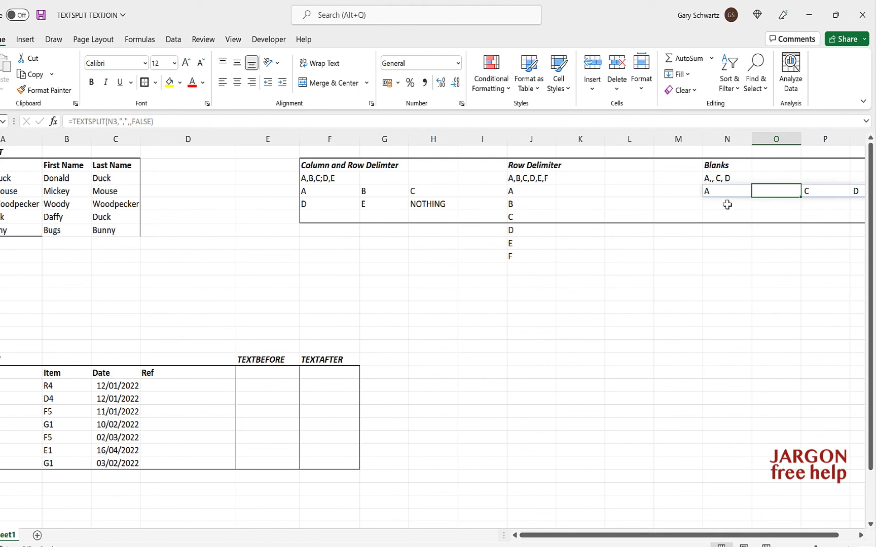
# Enter a TEXTSPLIT in N5 on N3 with comma delimiter and Ignore_empty TRUE, giving A, C, D.
pyautogui.click(726, 203)
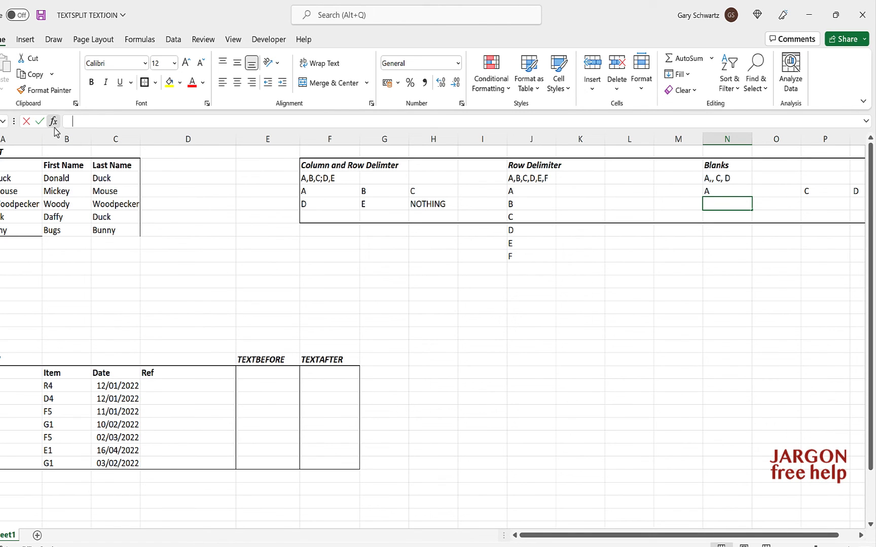
pyautogui.write('=TEXTSPLIT(N3')
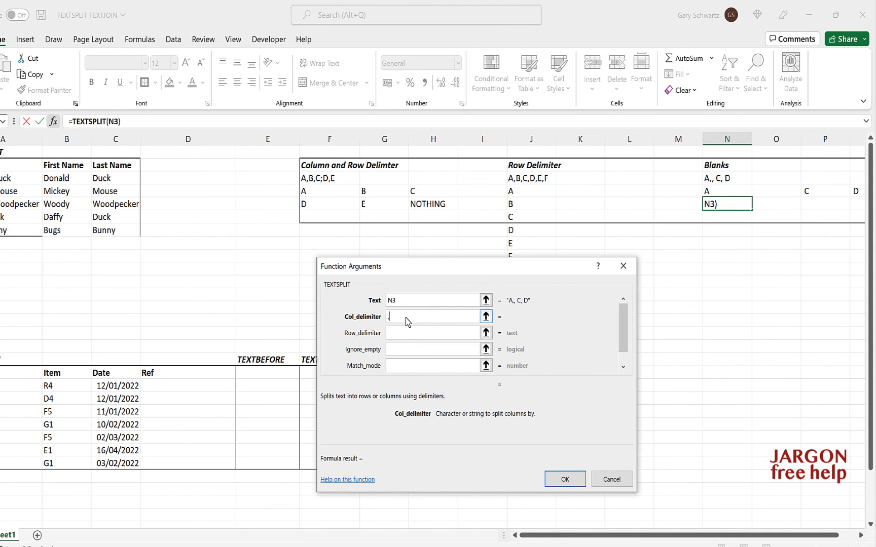
pyautogui.write('T')
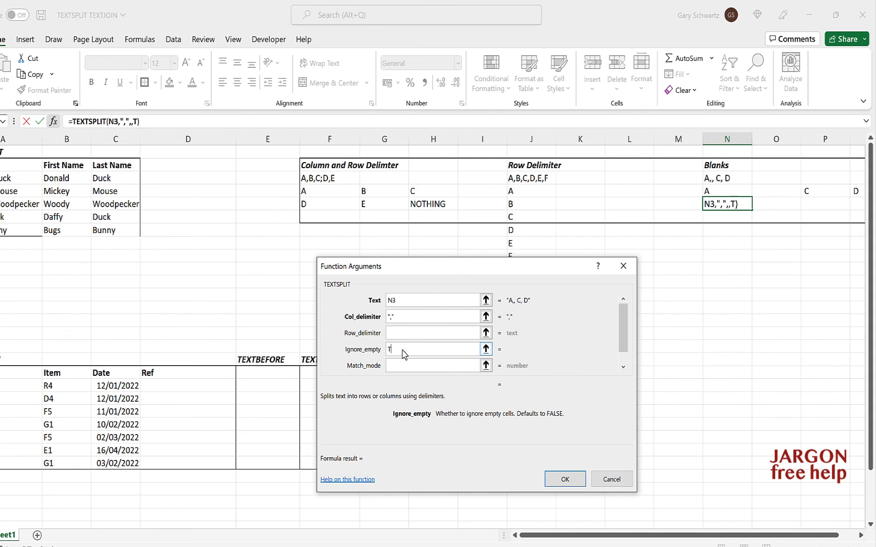
pyautogui.write('RUE')
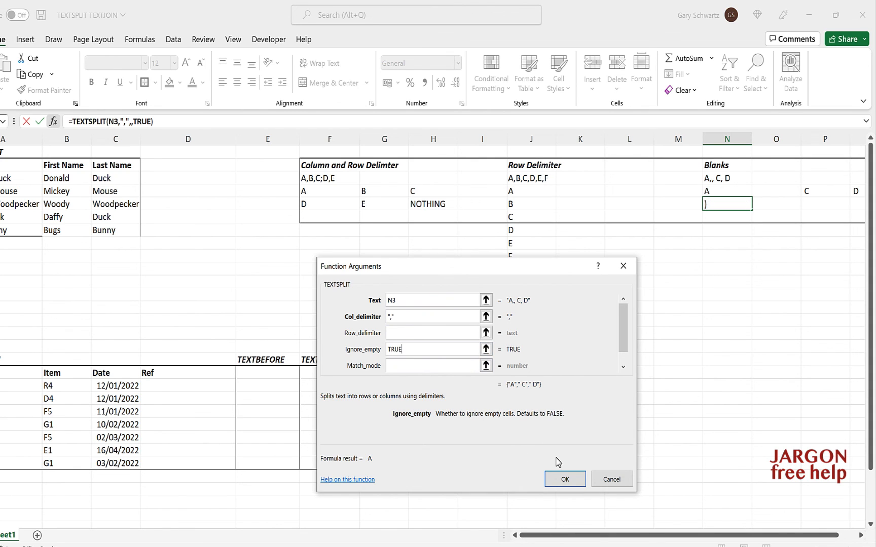
pyautogui.click(564, 479)
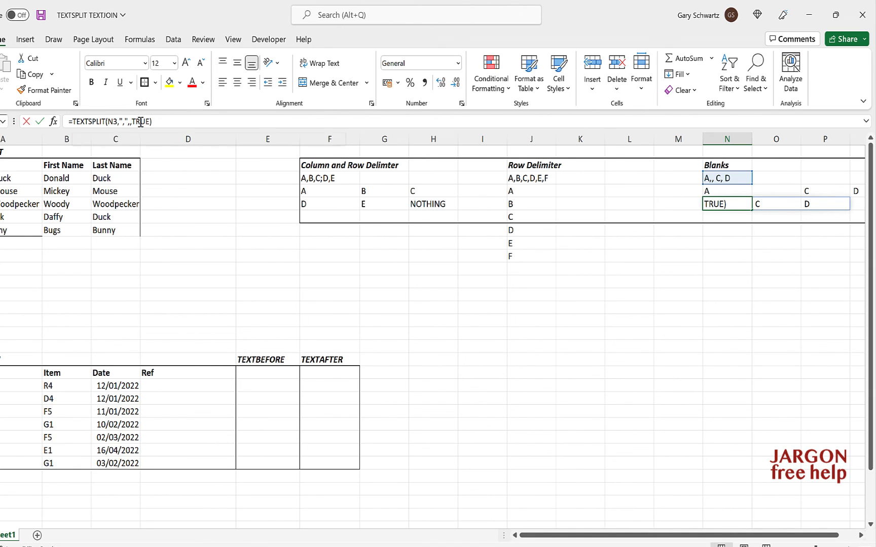
# Test changing N5's Ignore_empty to FALSE, then revert to the TRUE version.
pyautogui.write('FALS')
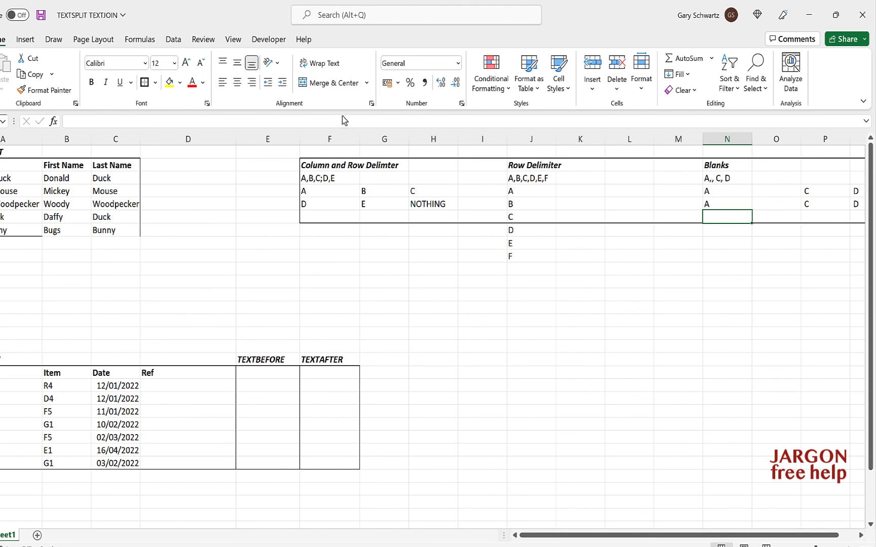
pyautogui.click(726, 204)
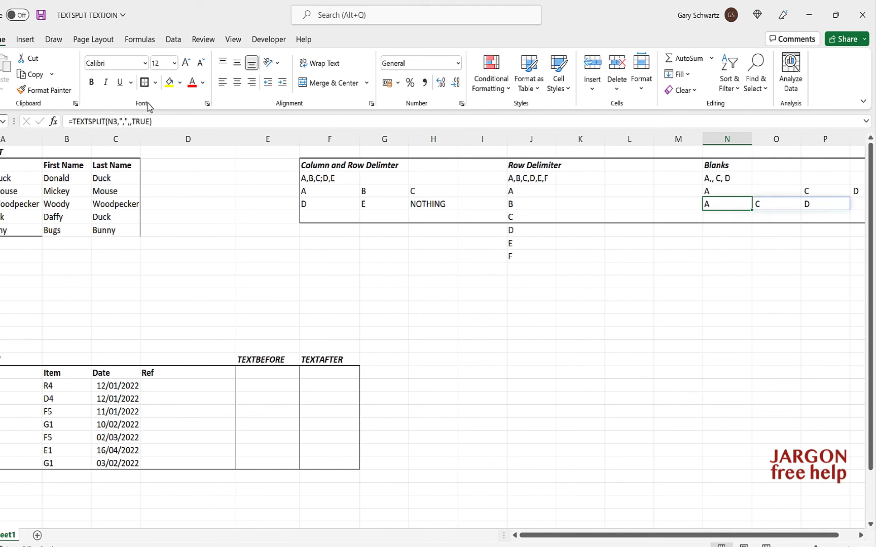
pyautogui.click(482, 261)
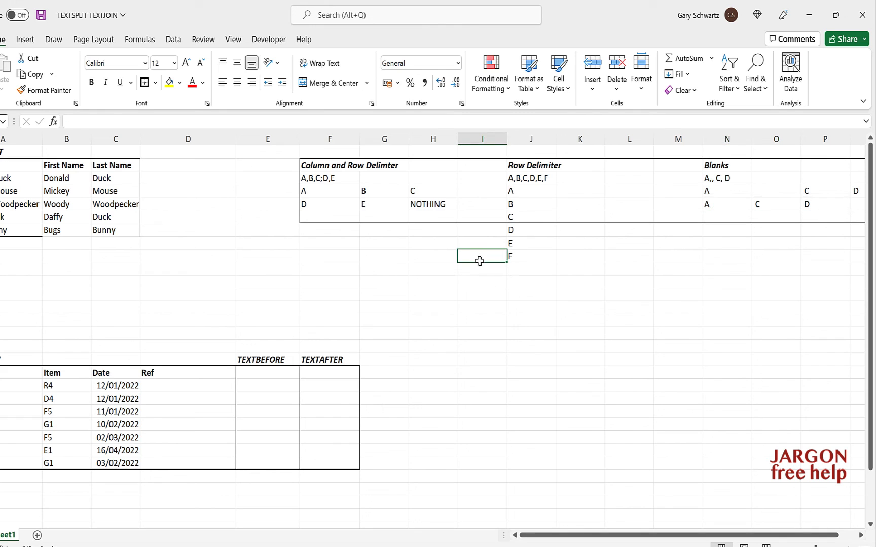